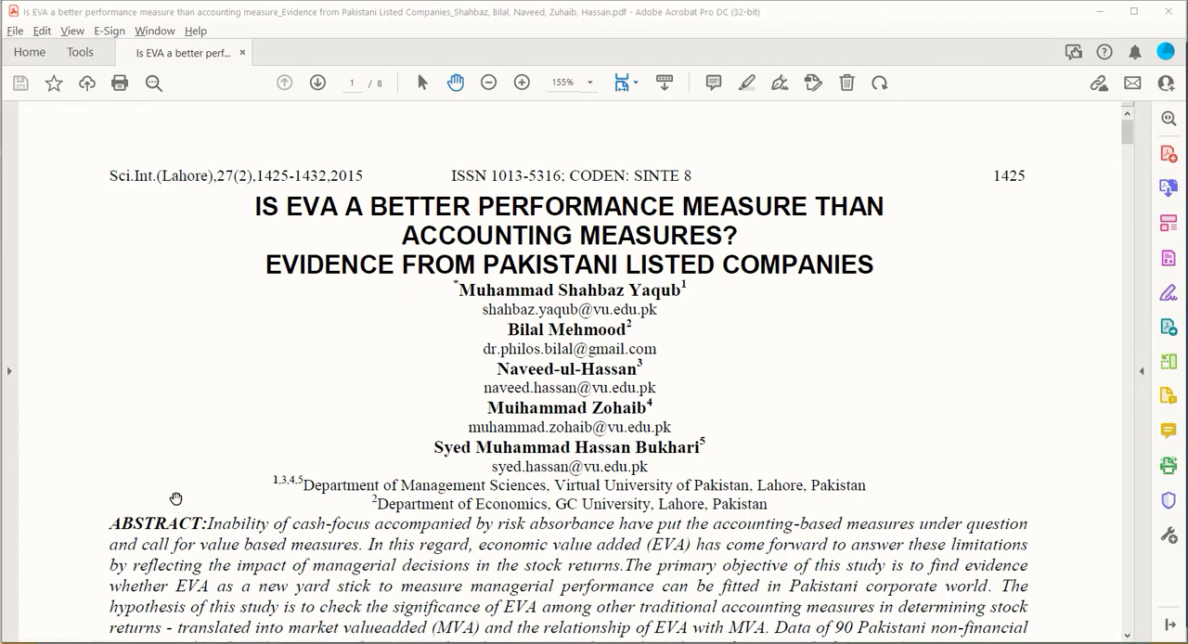
pyautogui.moveTo(253, 204)
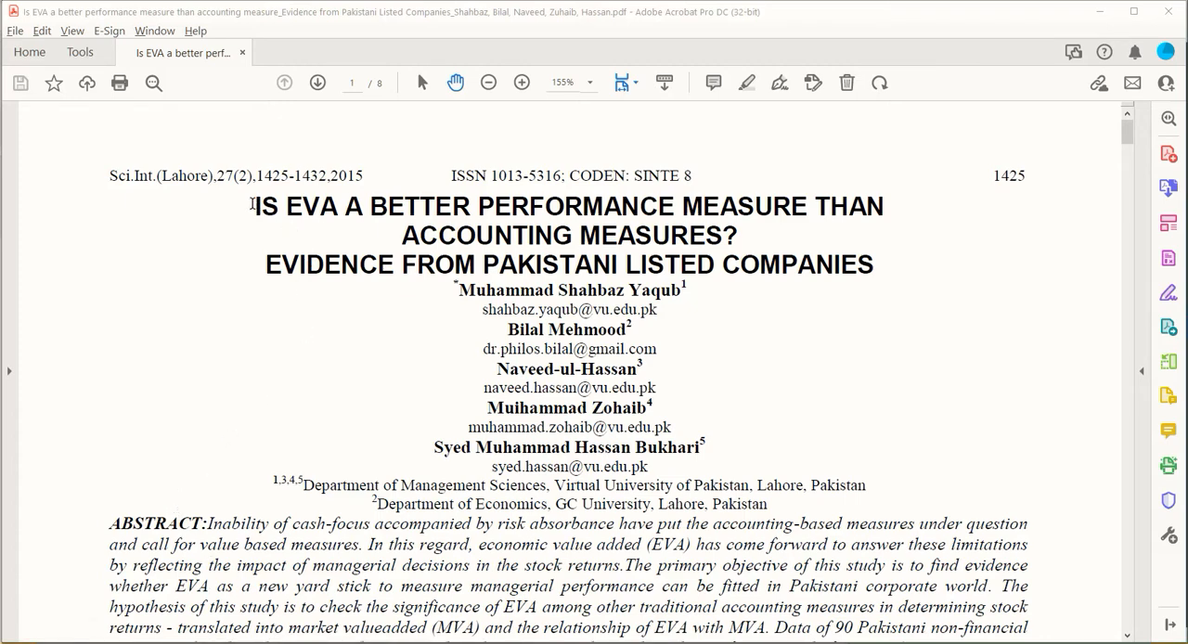
# - Mark the second author's contact line and the abstract's 2006-07 to 2011-12 sample period
pyautogui.moveTo(251, 206); pyautogui.dragTo(873, 264)
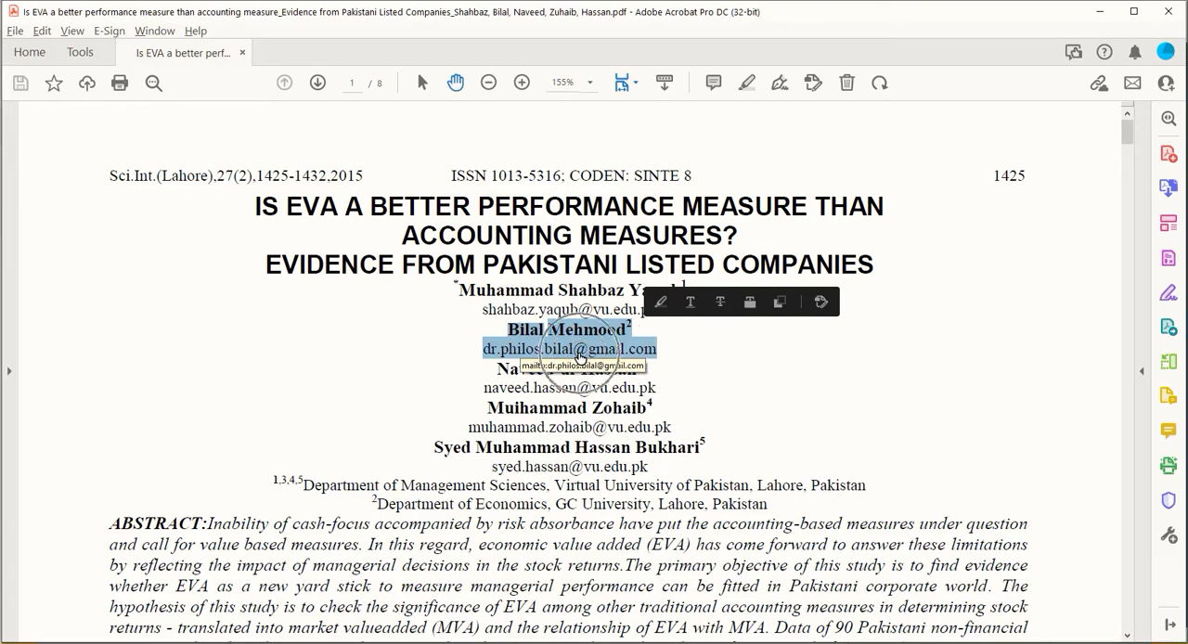
pyautogui.scroll(-3)
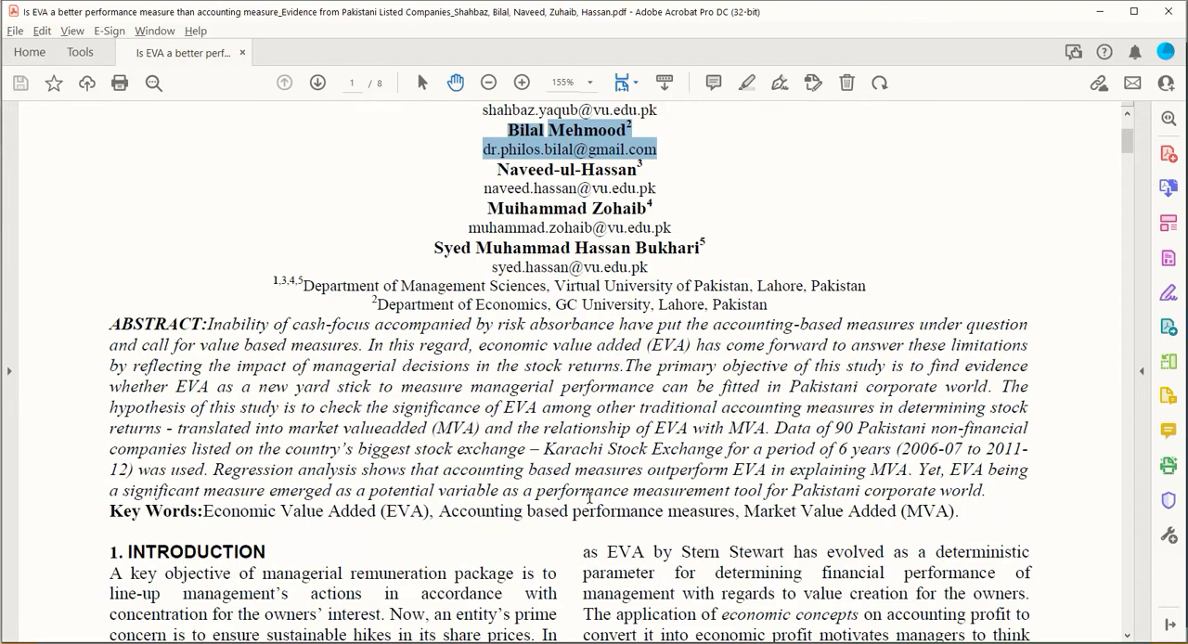
pyautogui.scroll(-3)
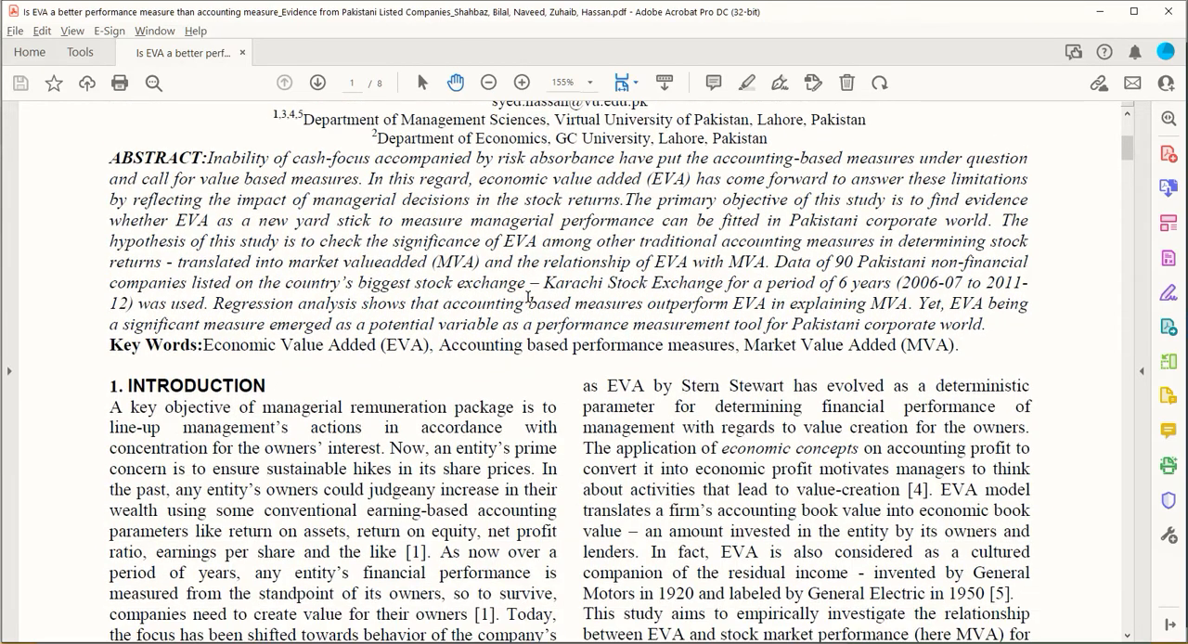
pyautogui.scroll(-3)
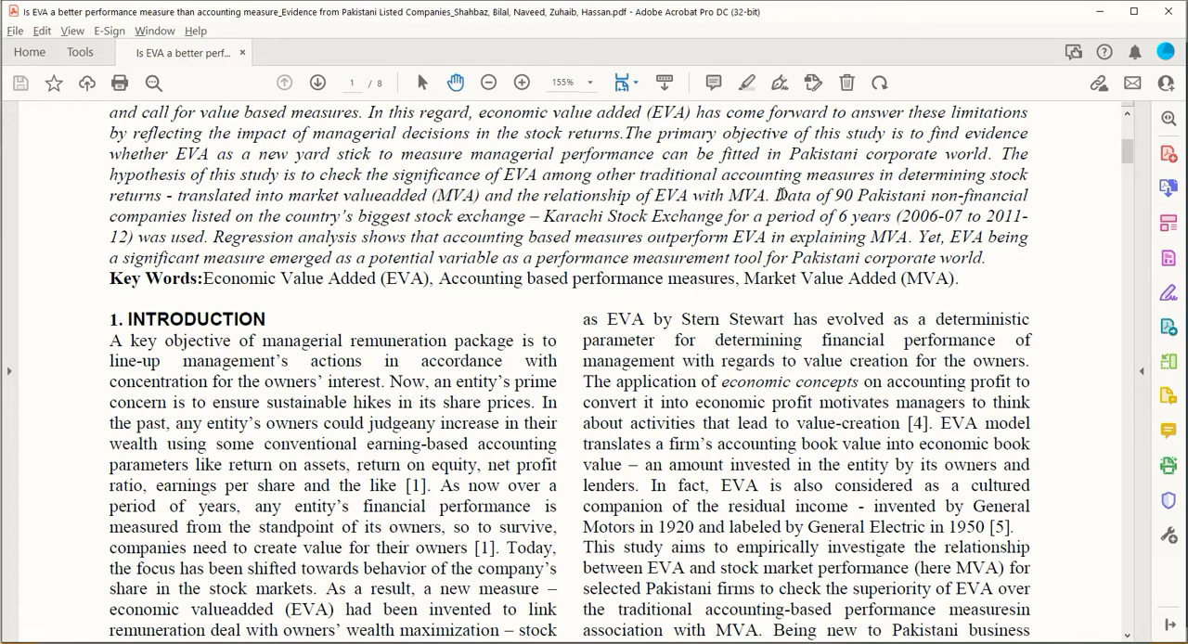
pyautogui.moveTo(776, 195); pyautogui.dragTo(961, 195)
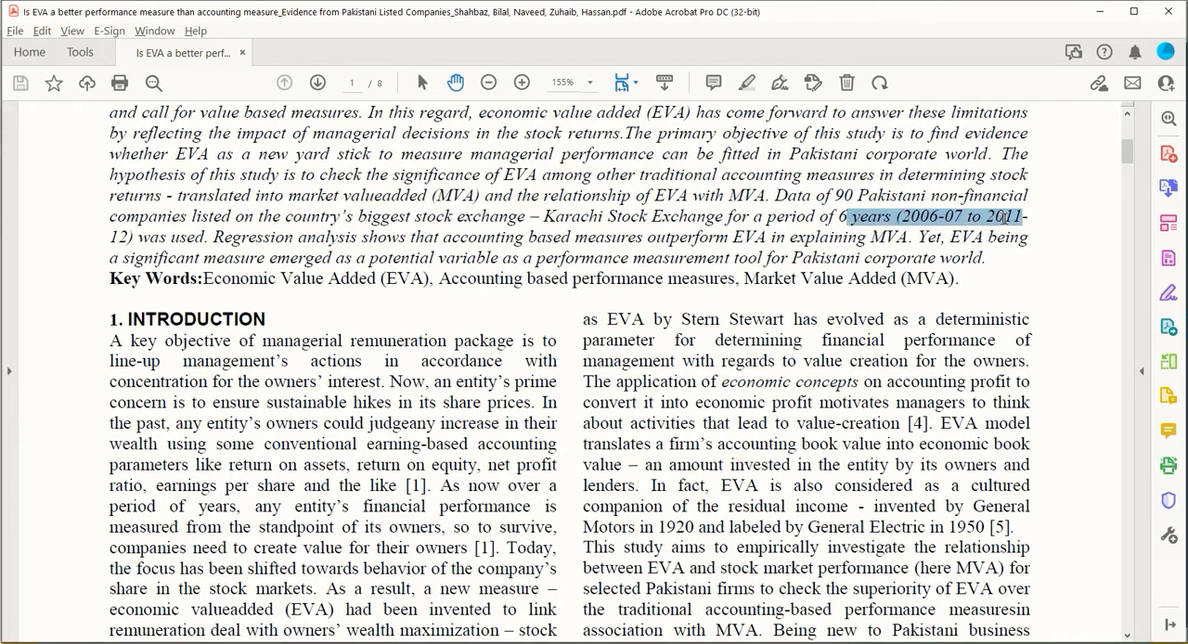
# - Scroll down through pages 2–4 to Table 4.5, the Wooldridge serial correlation test
pyautogui.scroll(-3)
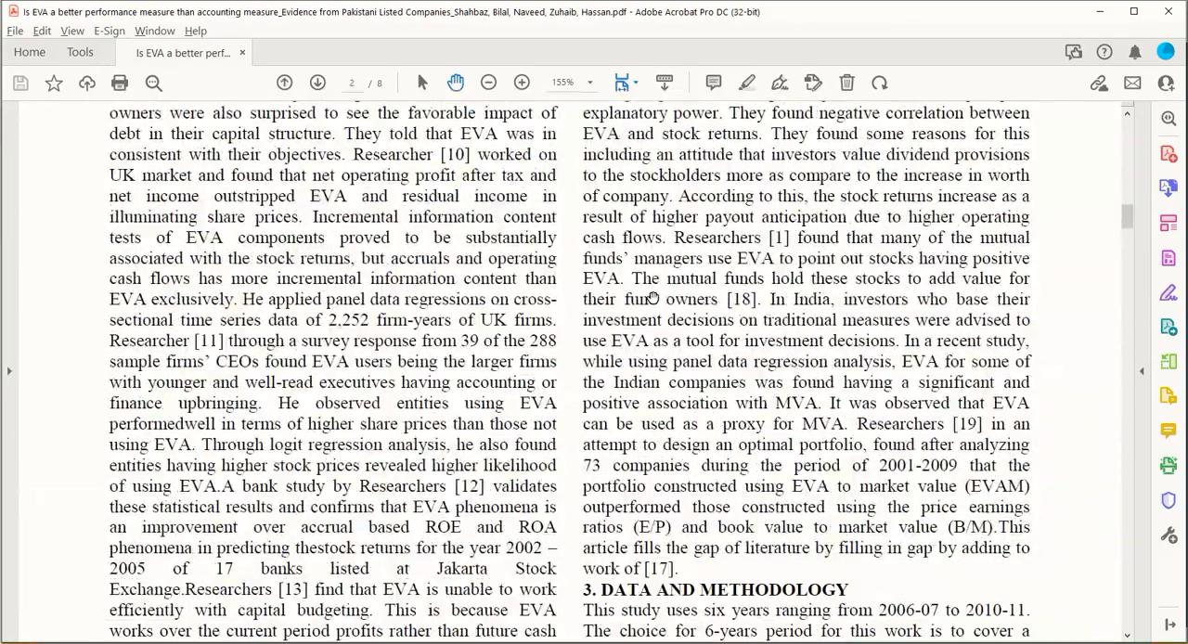
pyautogui.scroll(-3)
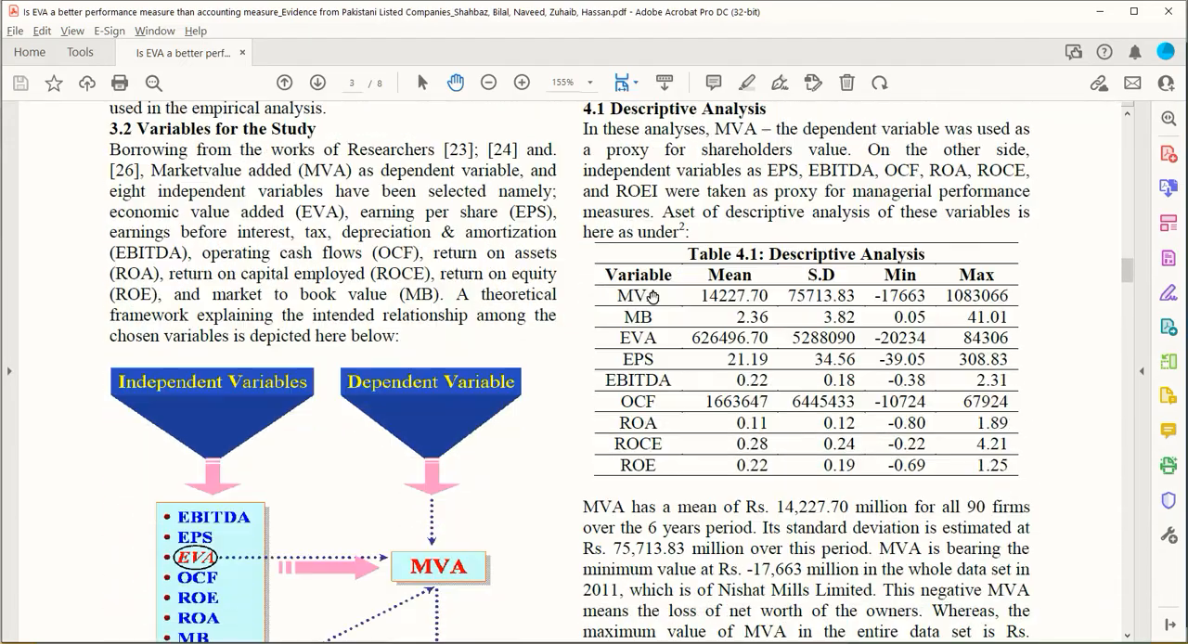
pyautogui.scroll(-3)
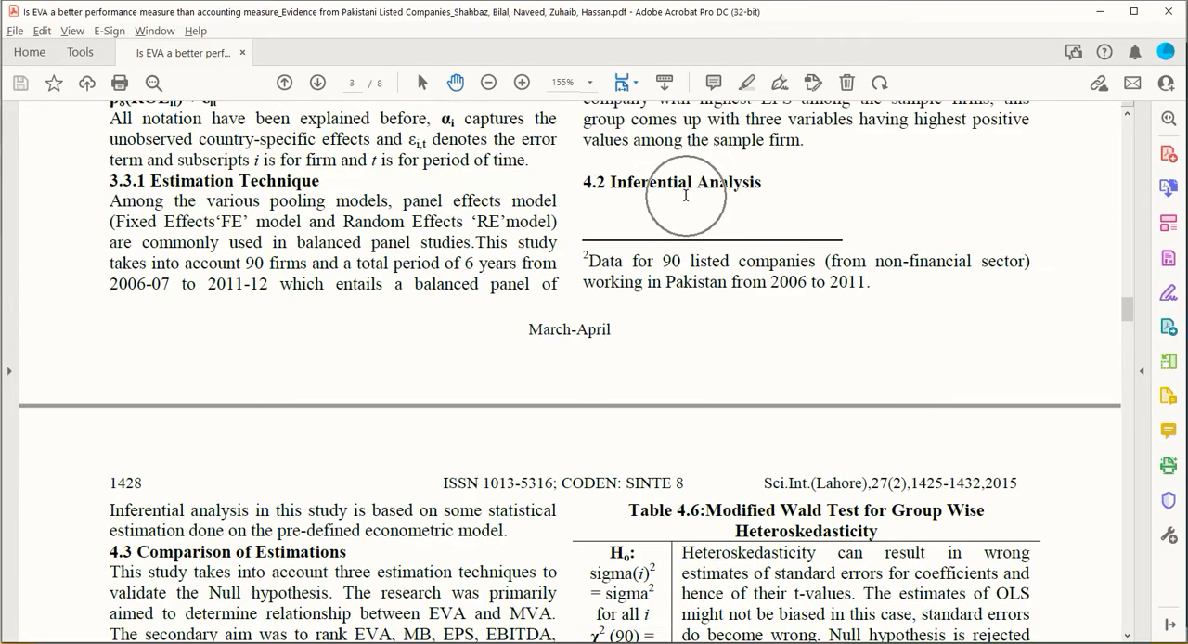
pyautogui.scroll(-3)
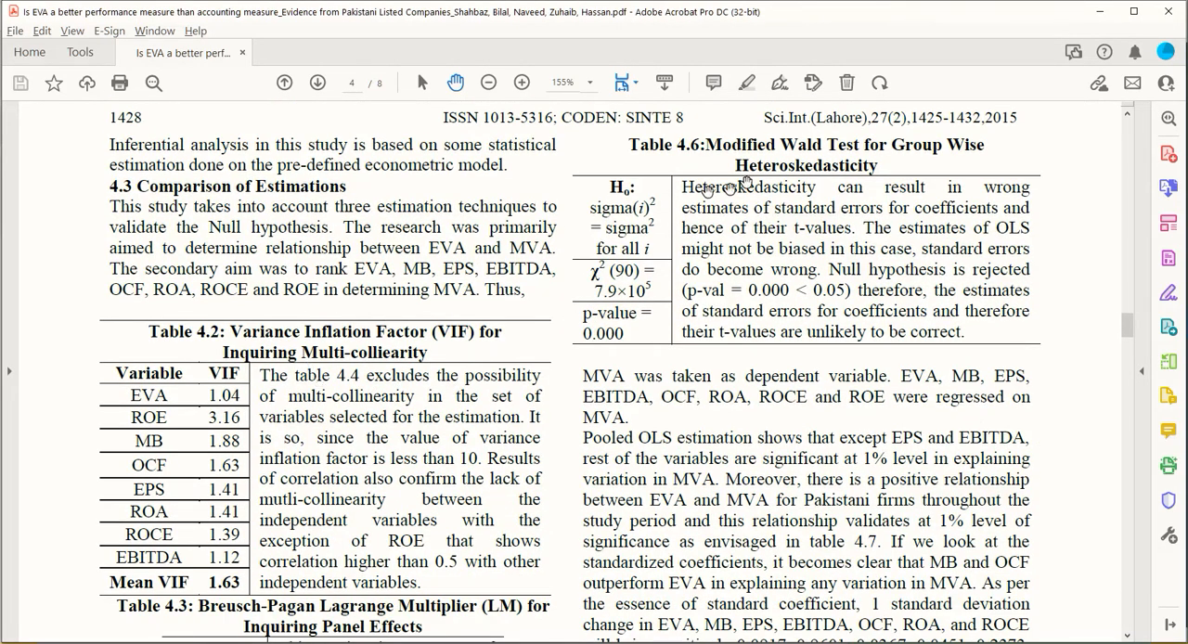
pyautogui.scroll(-3)
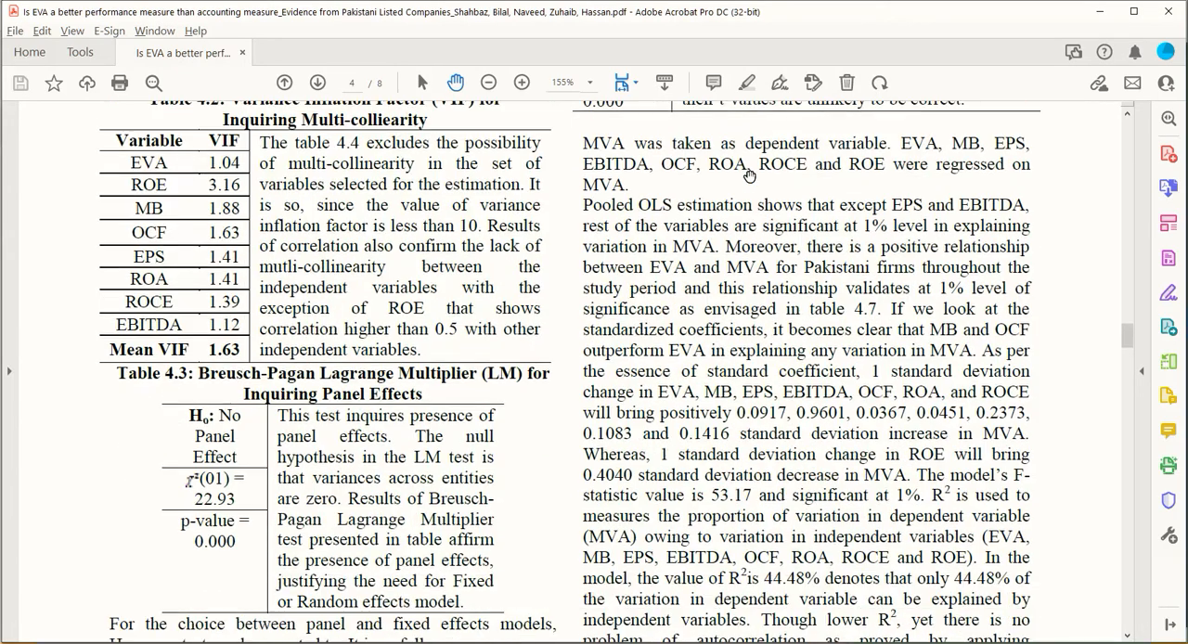
pyautogui.scroll(-3)
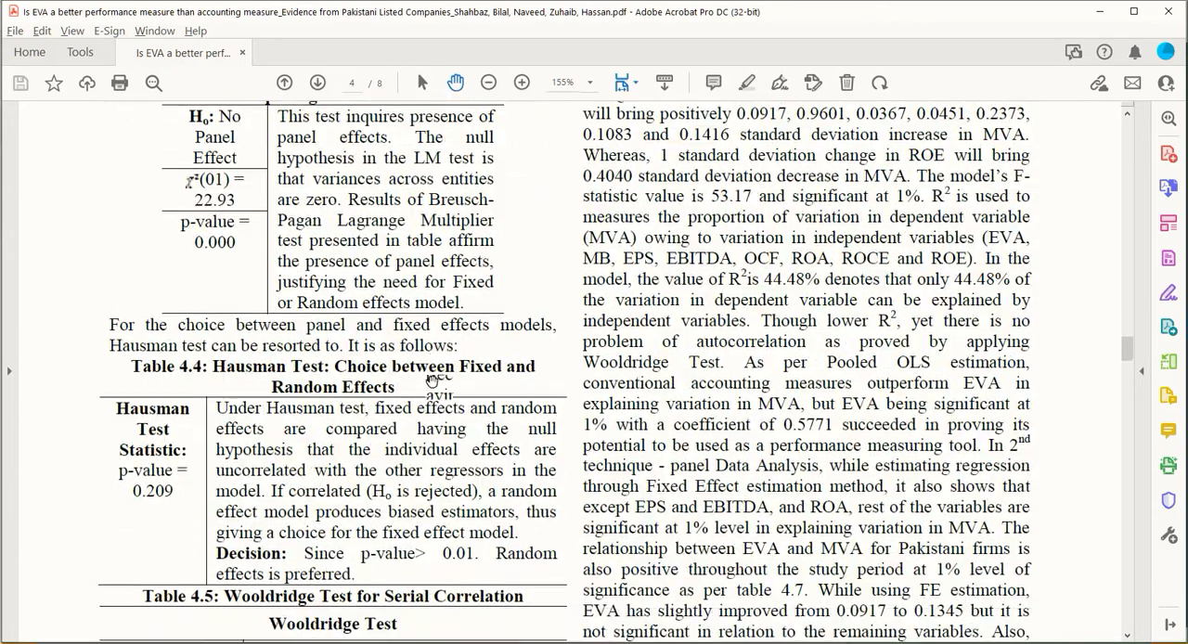
pyautogui.scroll(-3)
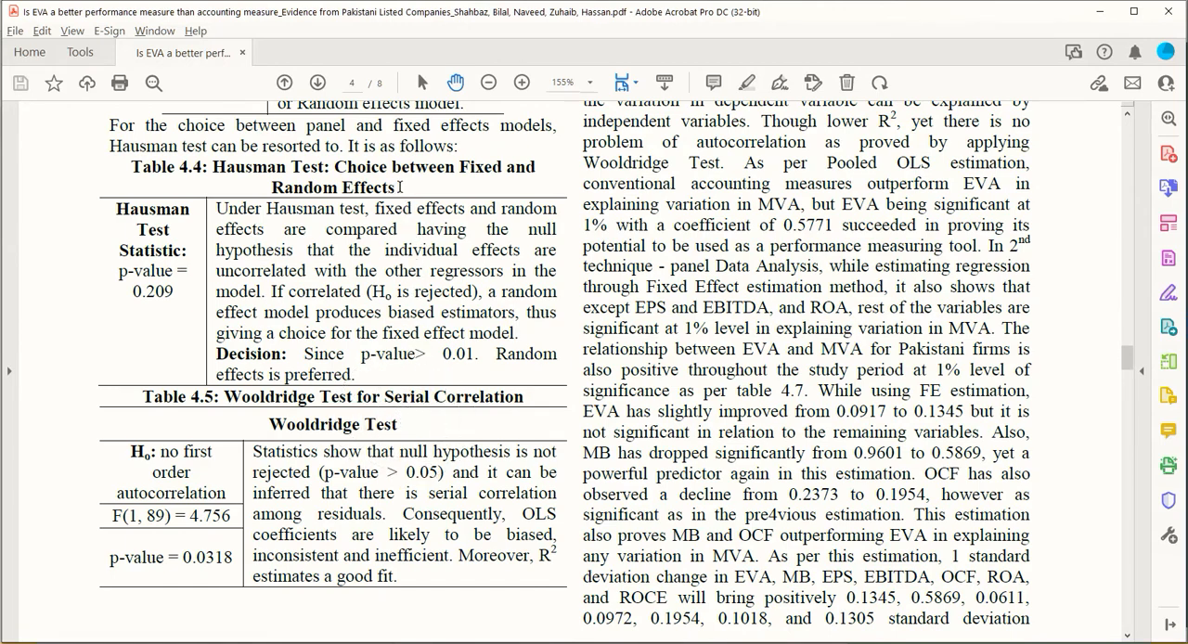
pyautogui.scroll(-3)
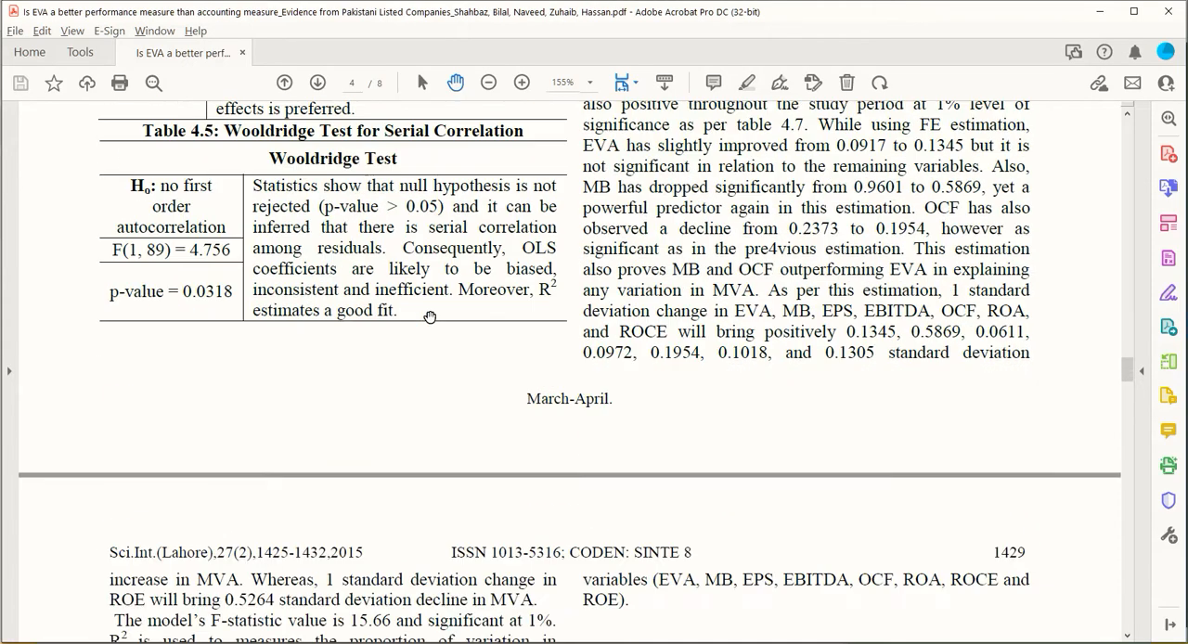
pyautogui.scroll(-3)
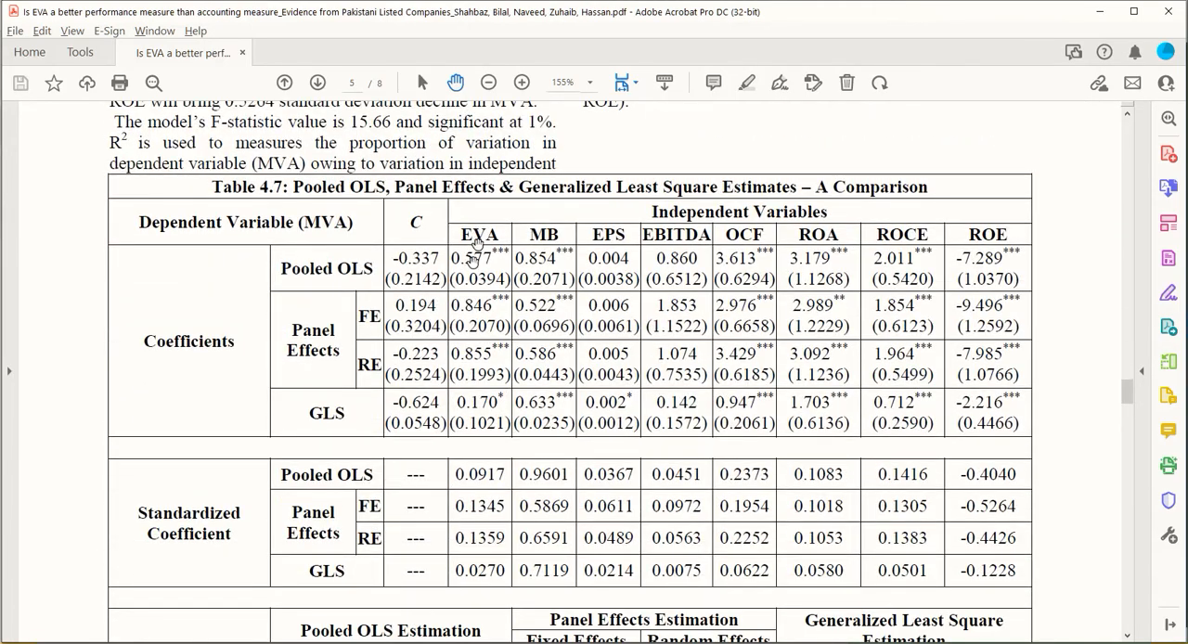
pyautogui.scroll(-3)
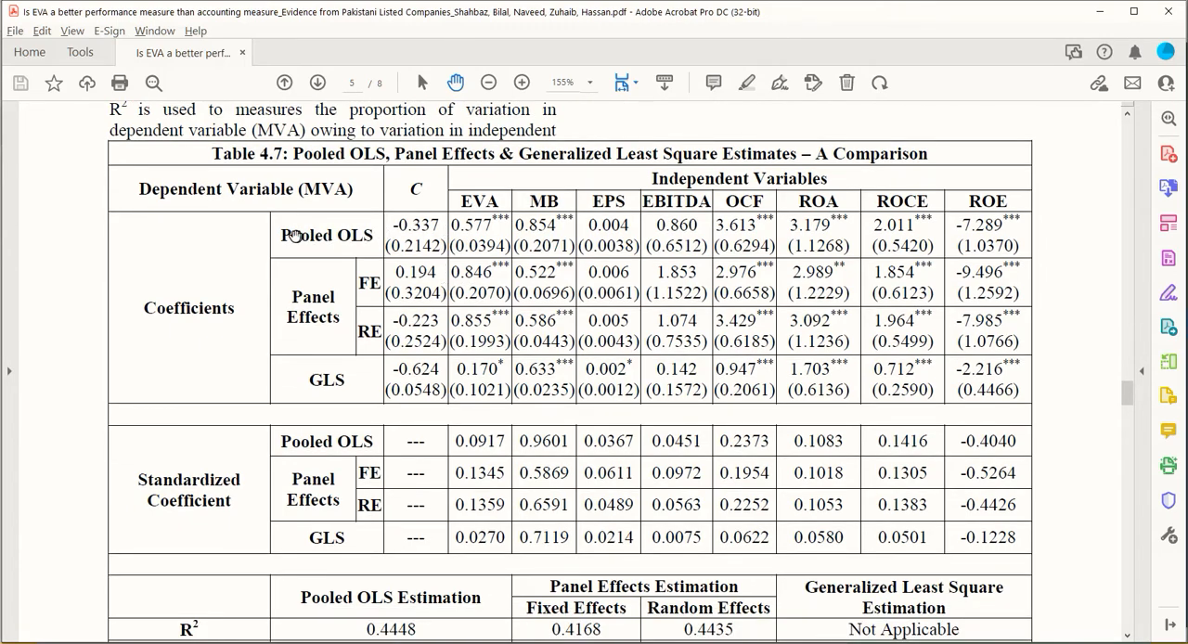
pyautogui.doubleClick(326, 234)
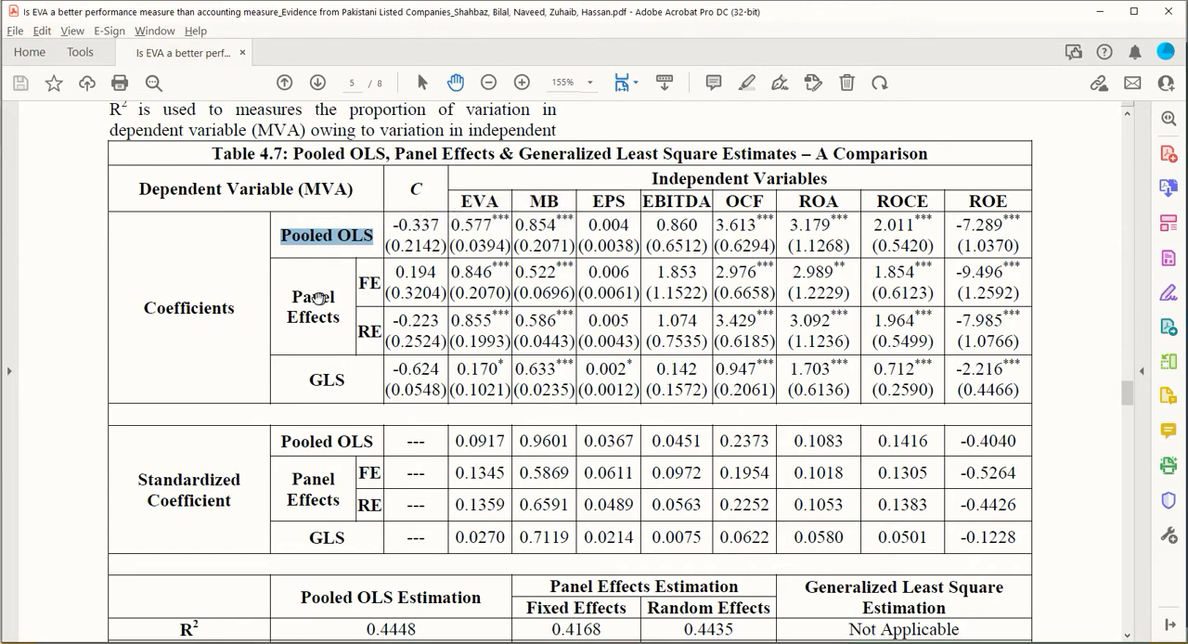
pyautogui.doubleClick(312, 297)
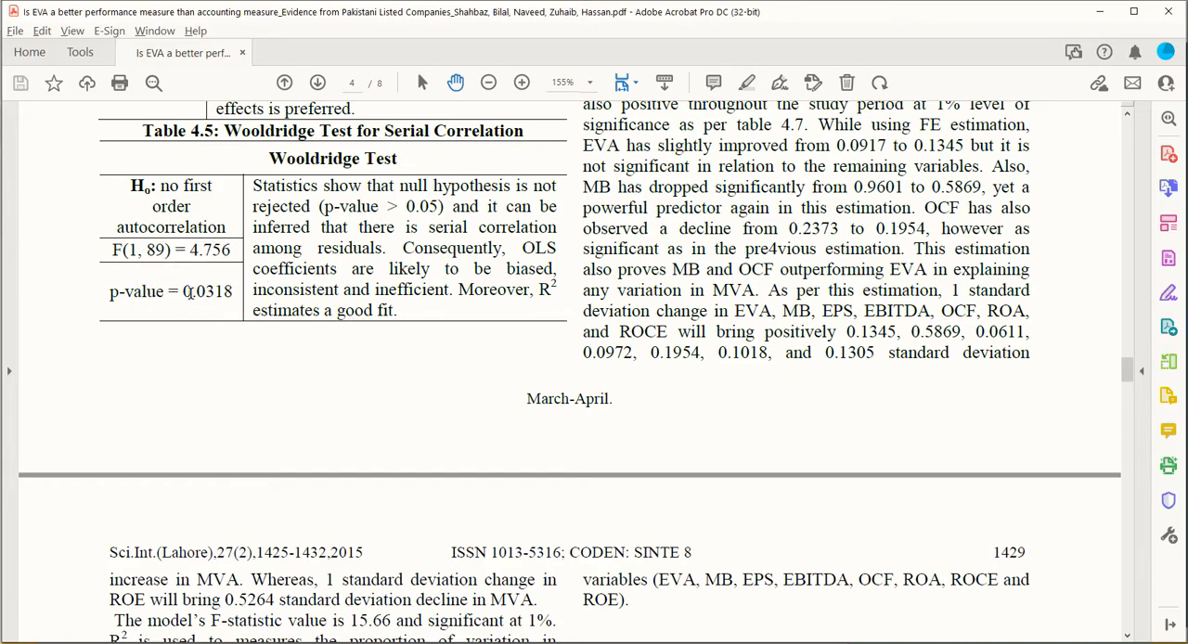
# - Mark the Wooldridge test p-value 0.0318 and glance back up the page
pyautogui.doubleClick(207, 289)
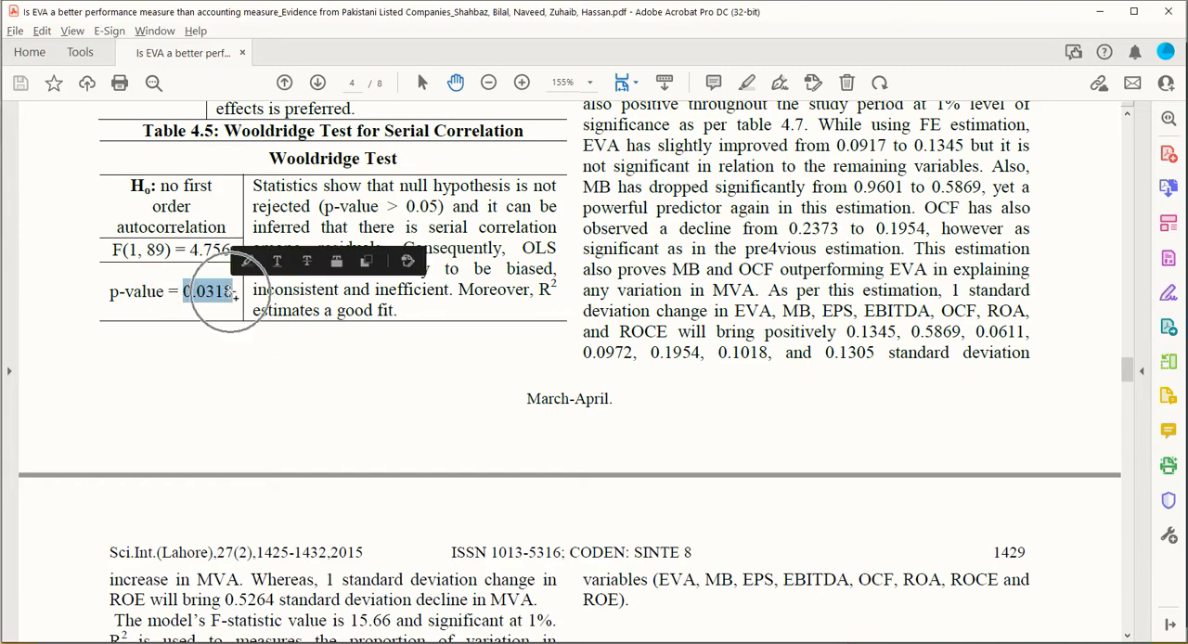
pyautogui.scroll(3)
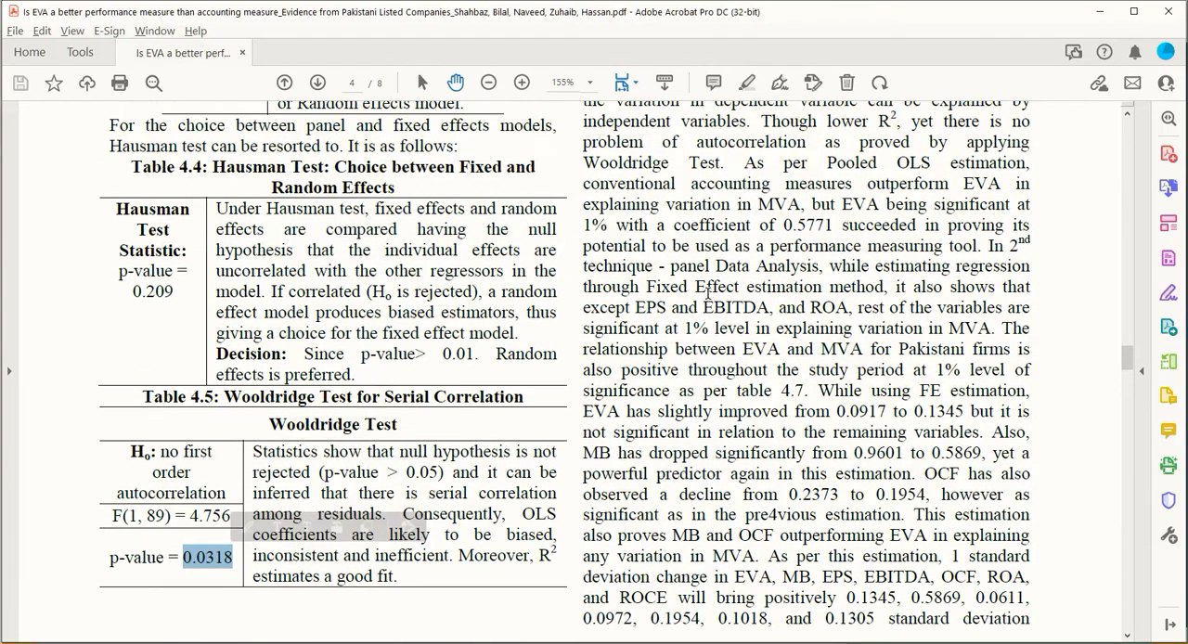
pyautogui.scroll(3)
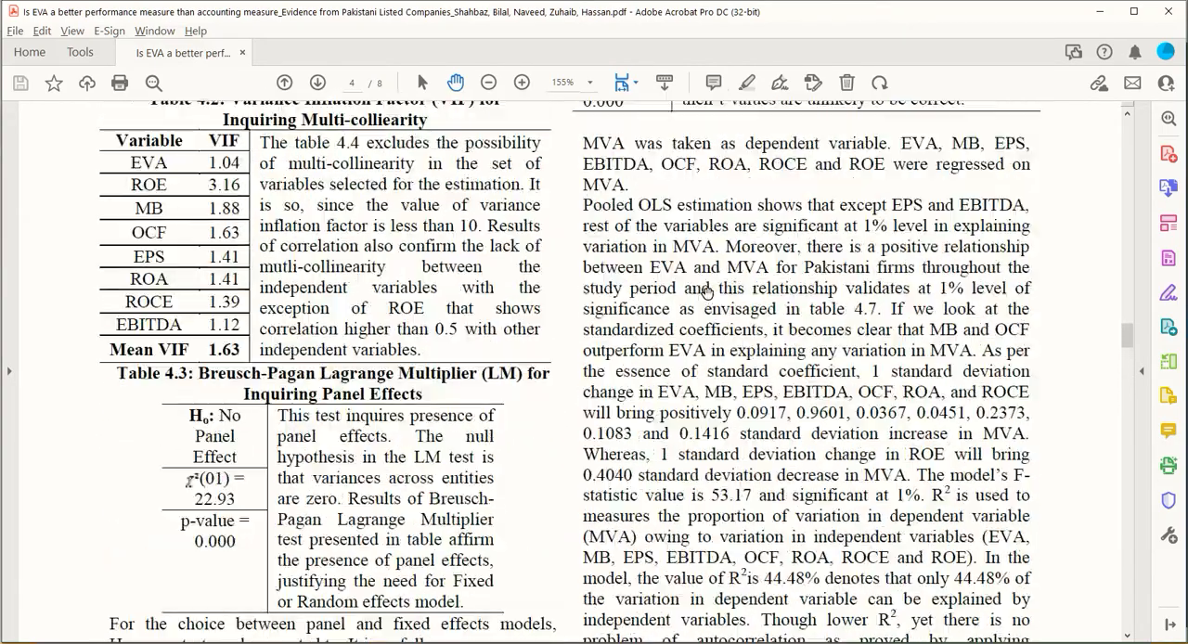
pyautogui.scroll(3)
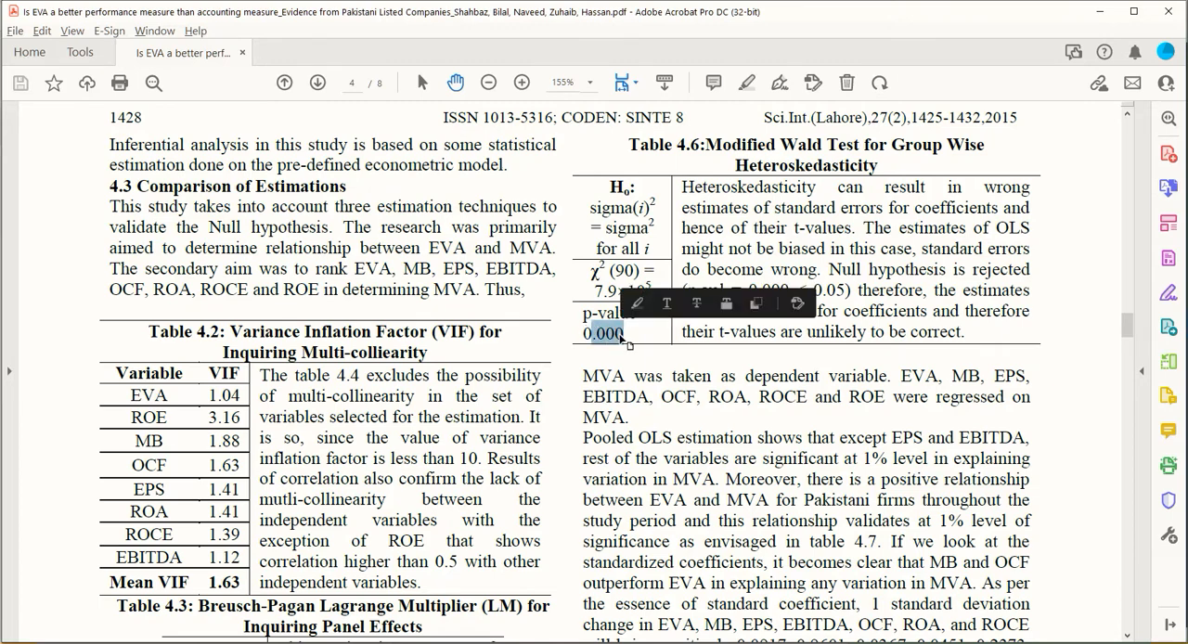
# - Scroll down to Table 4.7's pooled OLS, panel effects and GLS rows on page 5
pyautogui.scroll(-3)
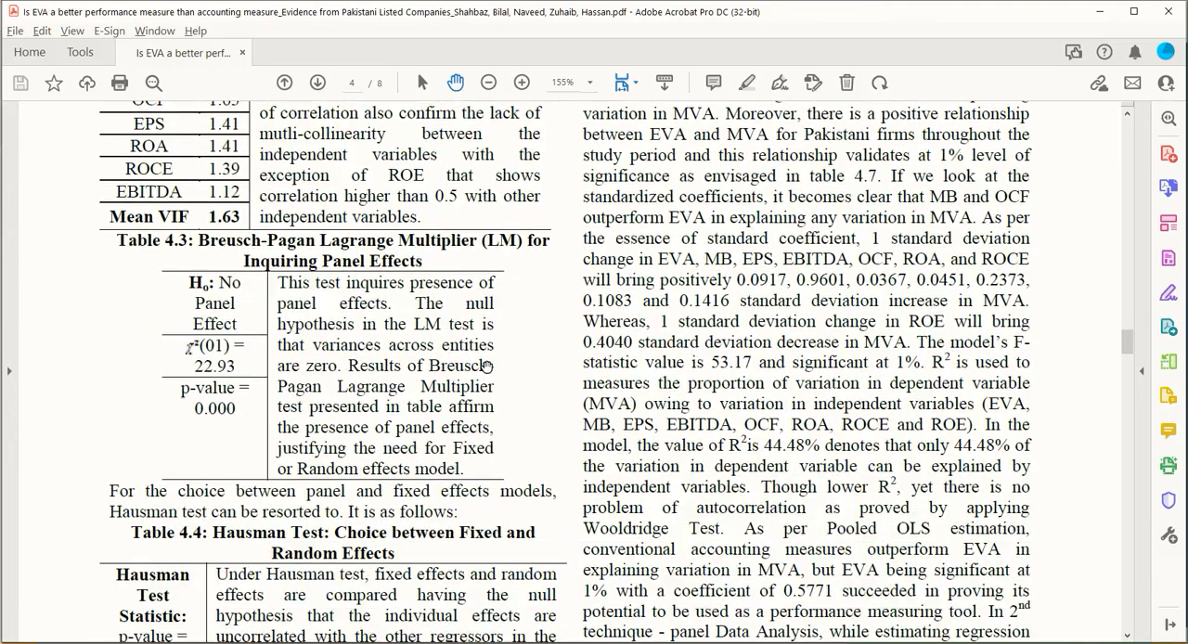
pyautogui.scroll(-3)
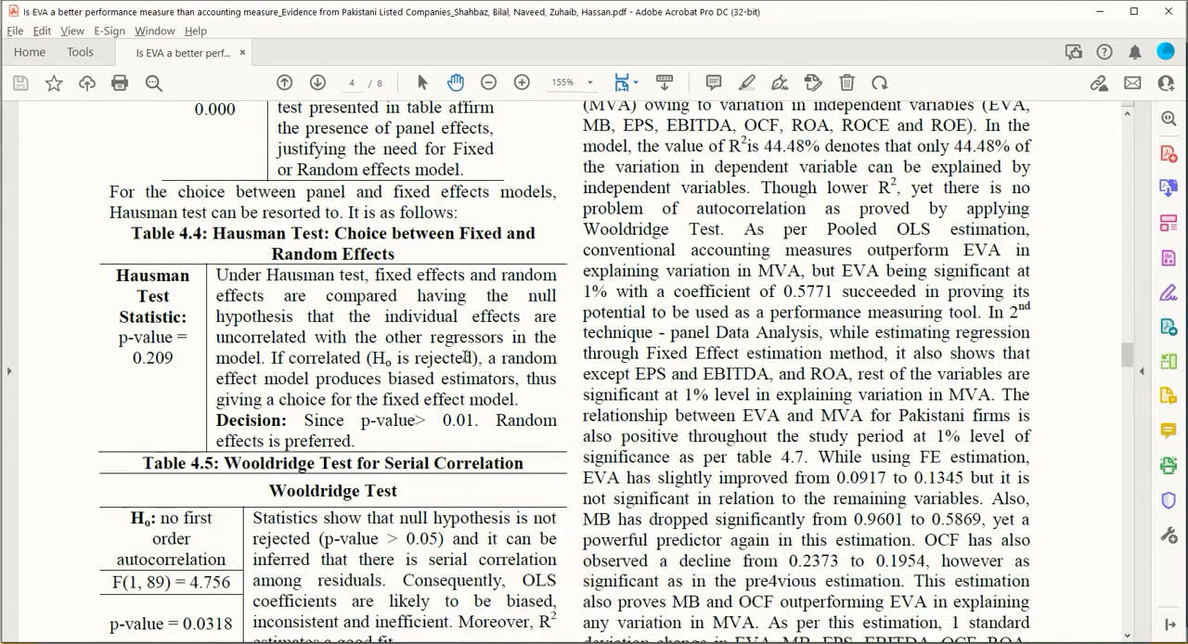
pyautogui.scroll(-3)
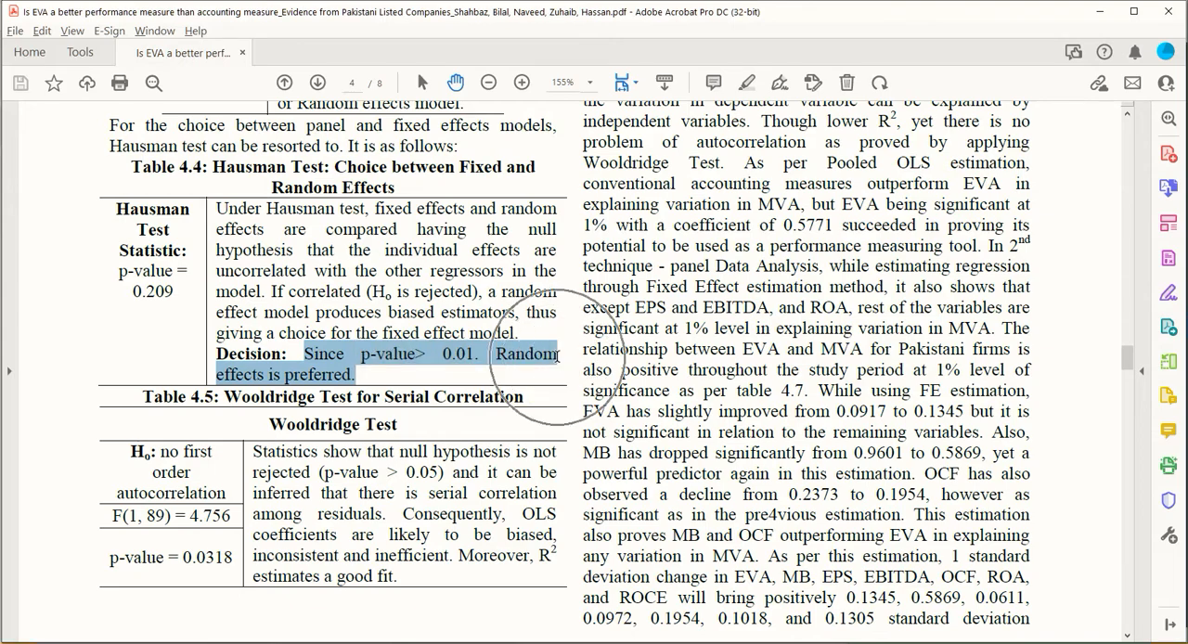
pyautogui.scroll(-3)
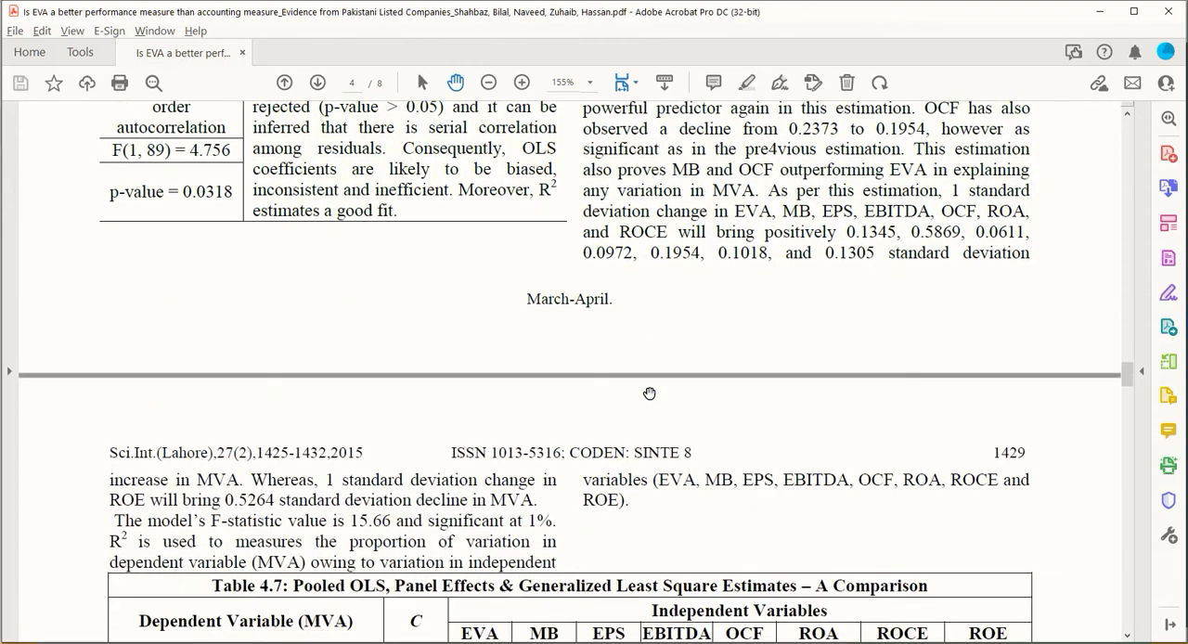
pyautogui.scroll(-3)
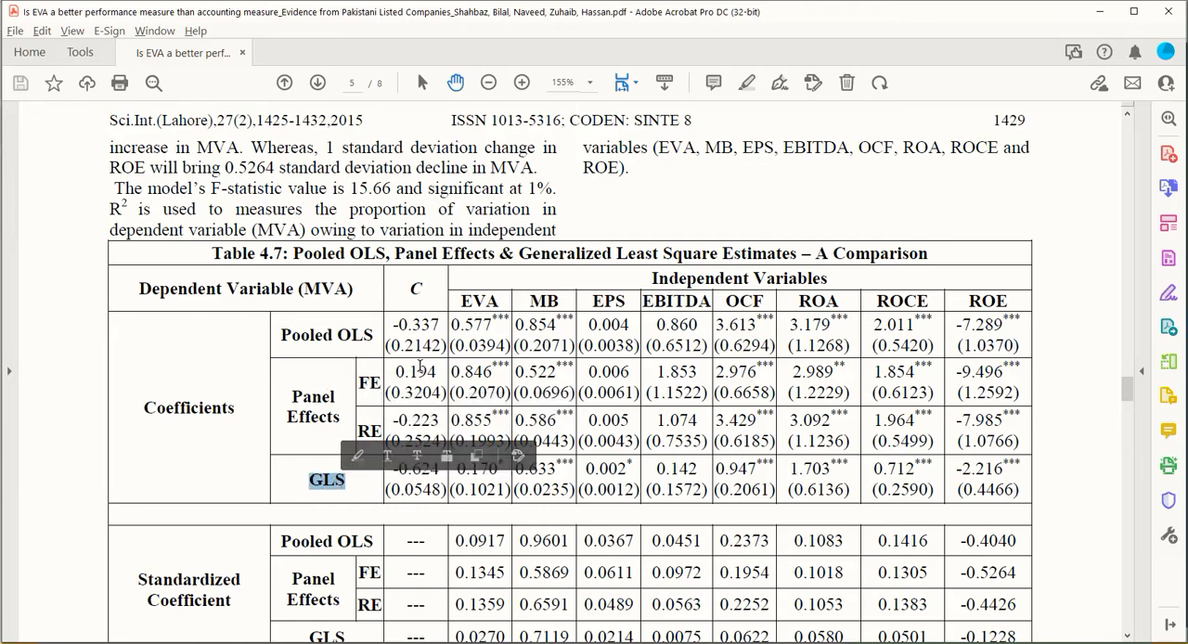
# - Scroll past Table 4.7's R² and significance rows to the page 6 GLS discussion
pyautogui.scroll(-3)
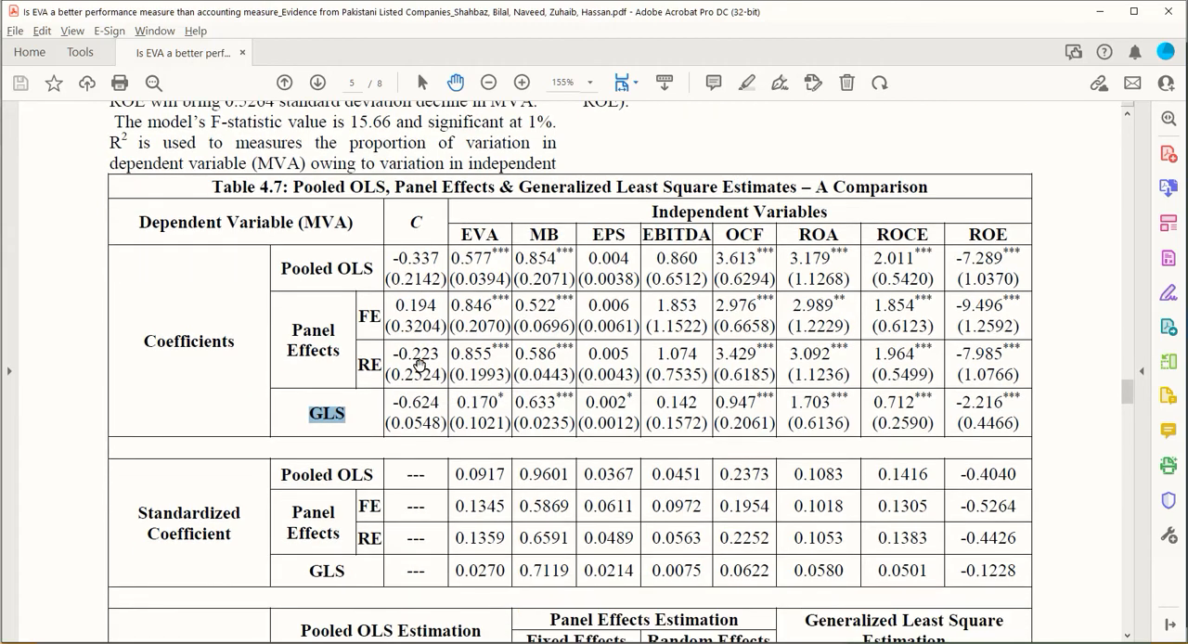
pyautogui.scroll(-3)
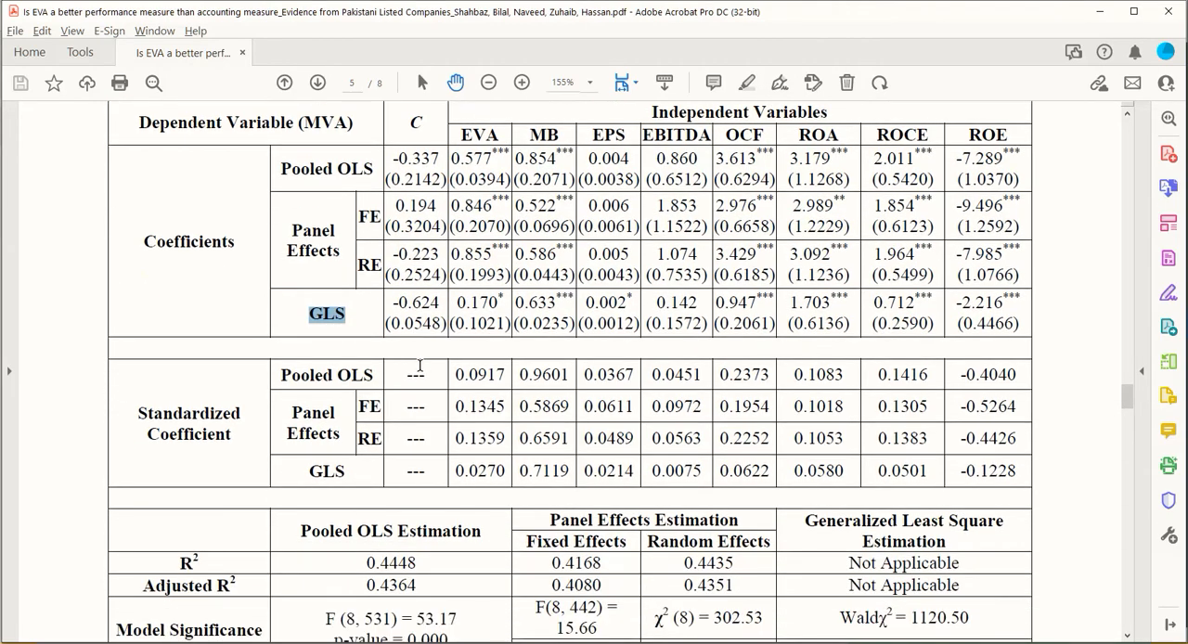
pyautogui.scroll(-3)
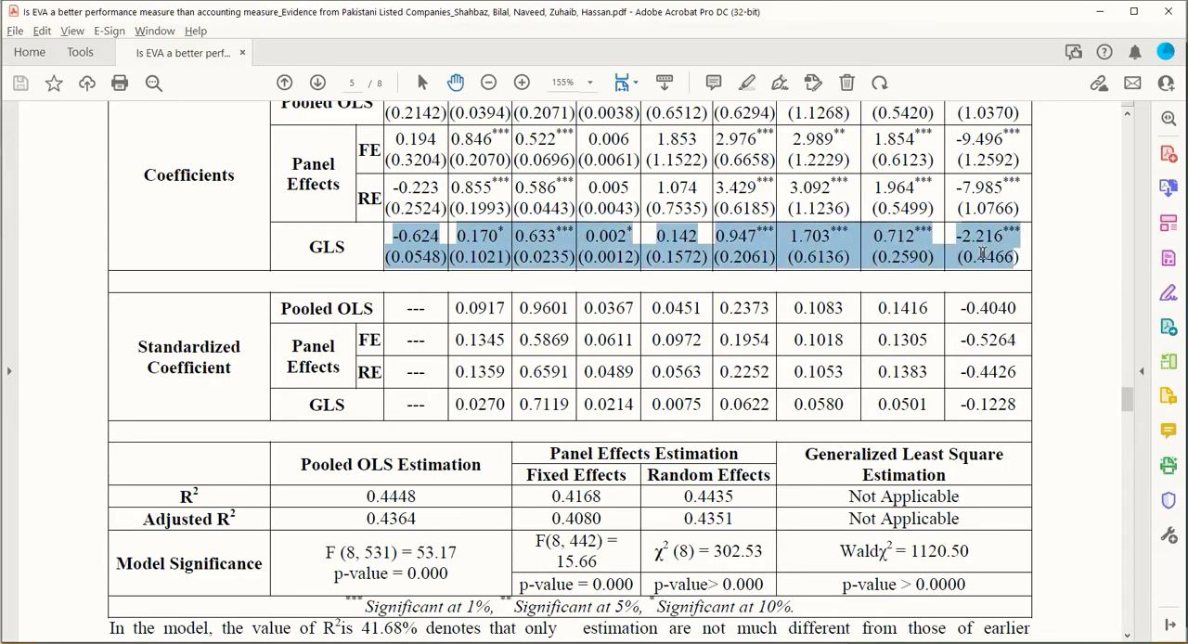
pyautogui.scroll(-3)
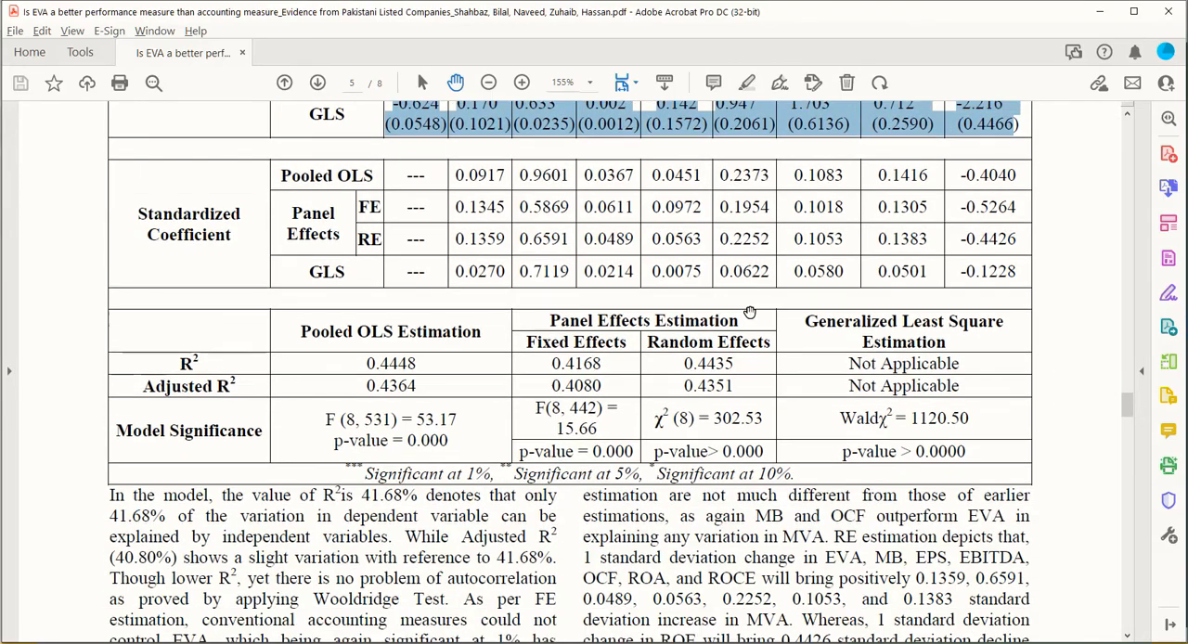
pyautogui.scroll(-3)
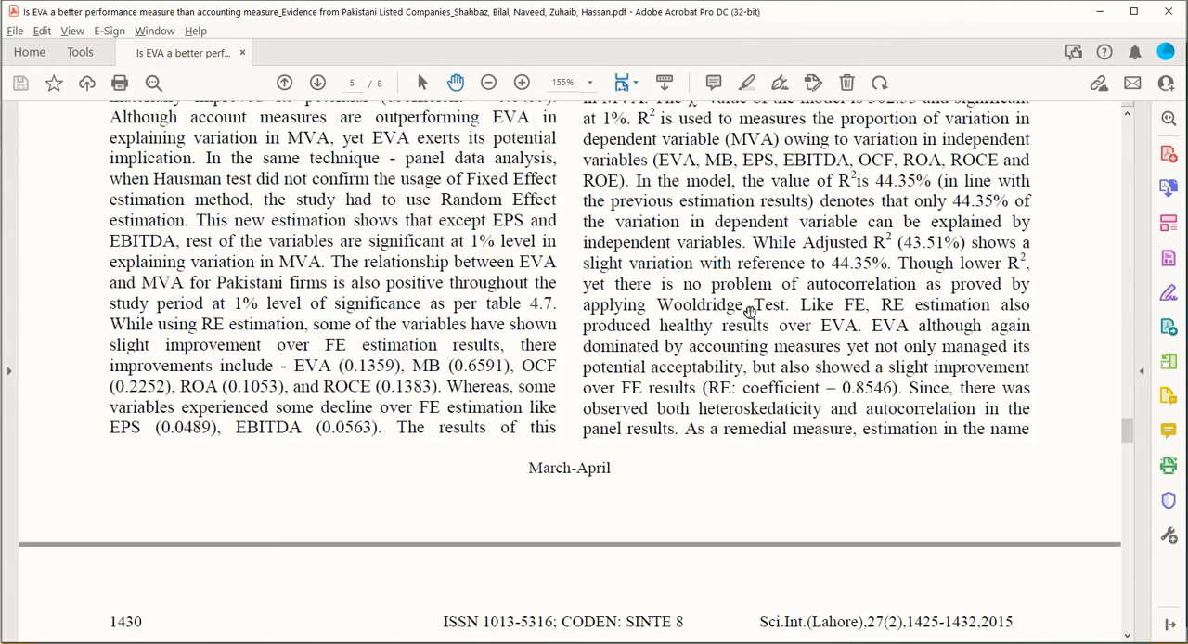
pyautogui.click(316, 81)
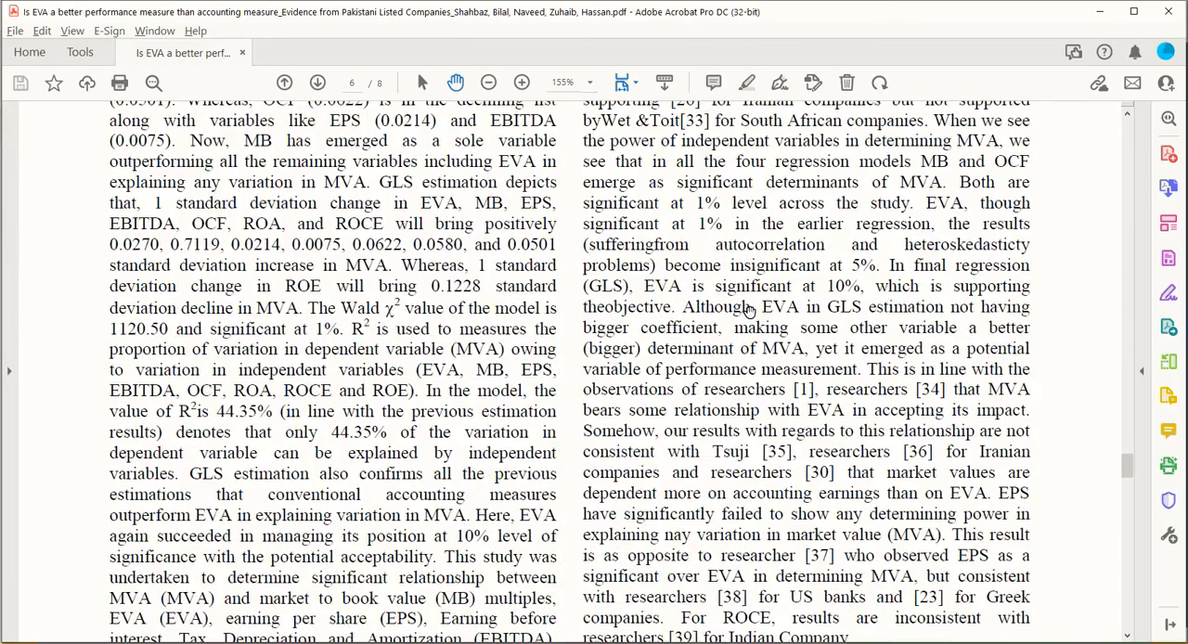
pyautogui.scroll(-3)
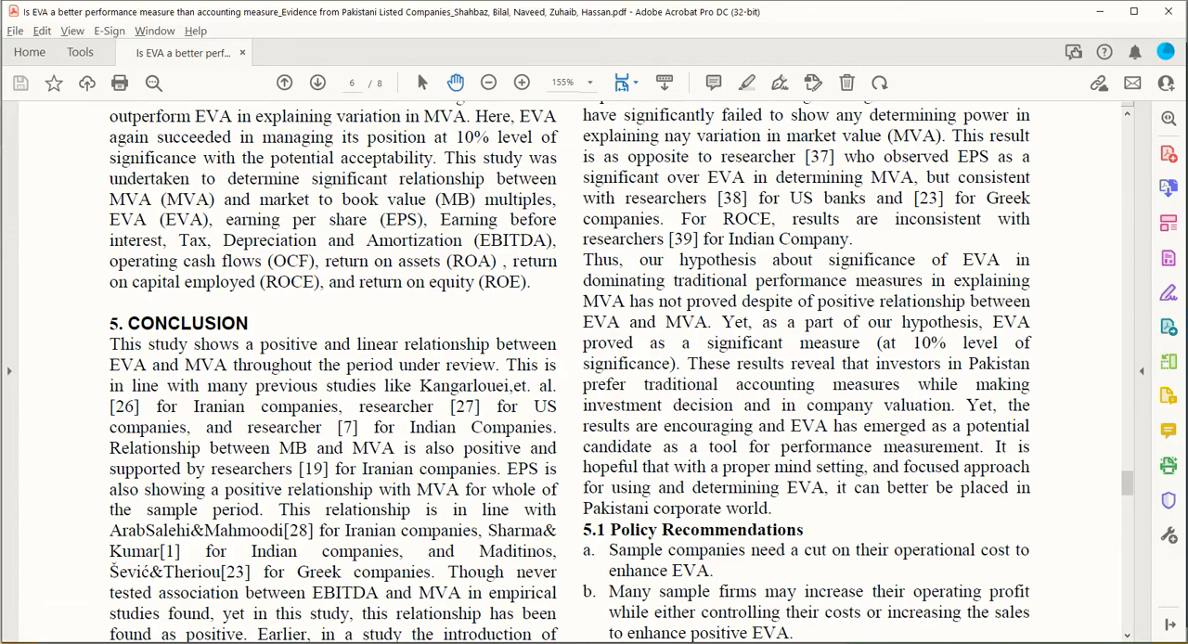
# - Switch from the PDF to the Stata 17 session with Alt+Tab
pyautogui.press('alt+tab')
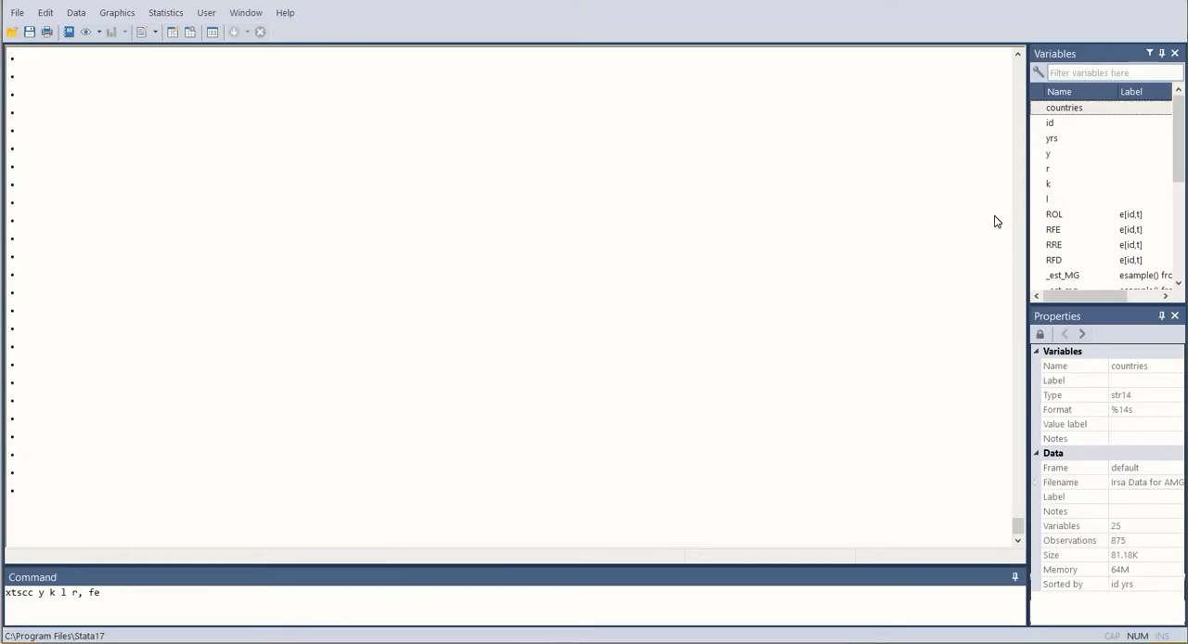
pyautogui.moveTo(1073, 135)
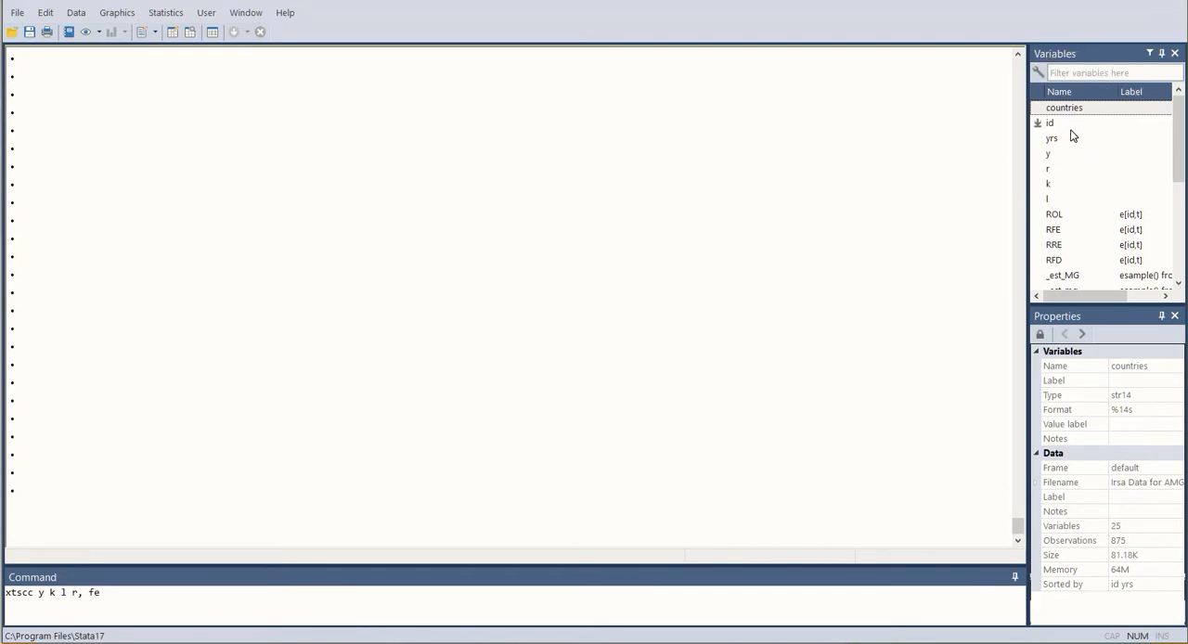
pyautogui.moveTo(1066, 137)
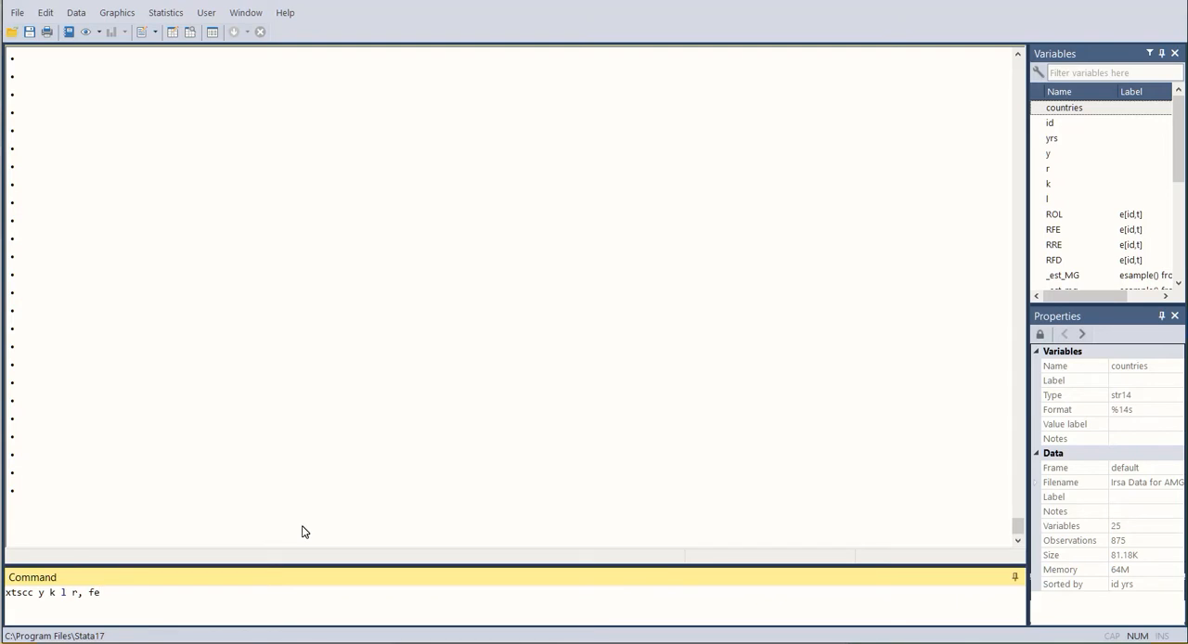
# - Run xtscc y k l r, fe and then the fixed-effects xtreg of y on k, l and r
pyautogui.press('Return')
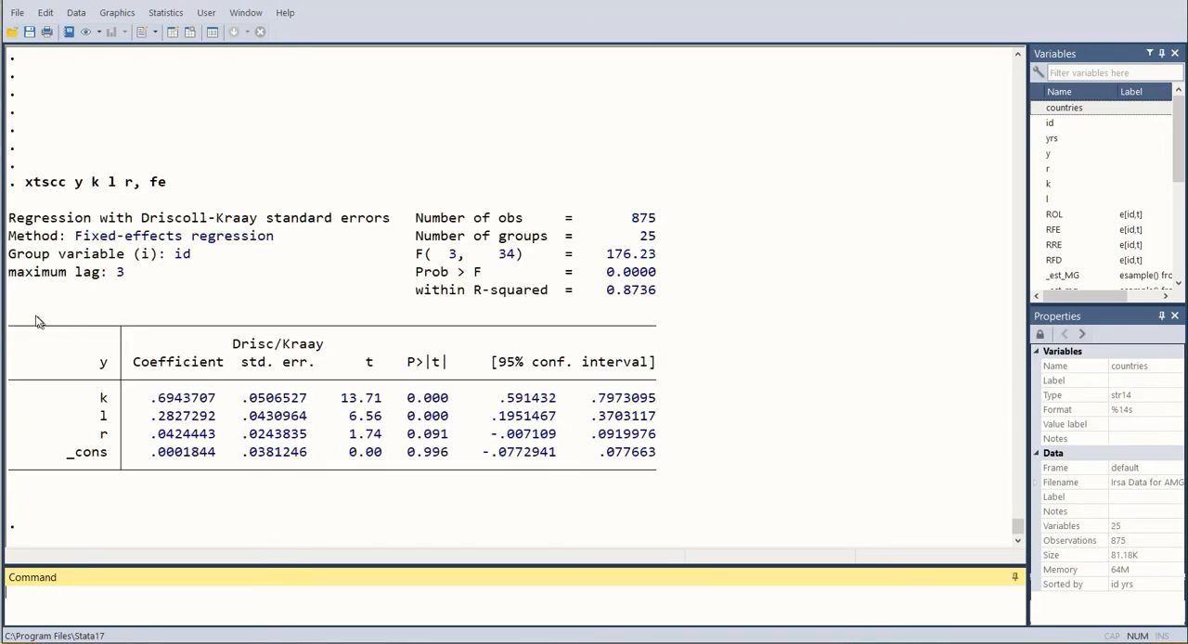
pyautogui.moveTo(201, 468)
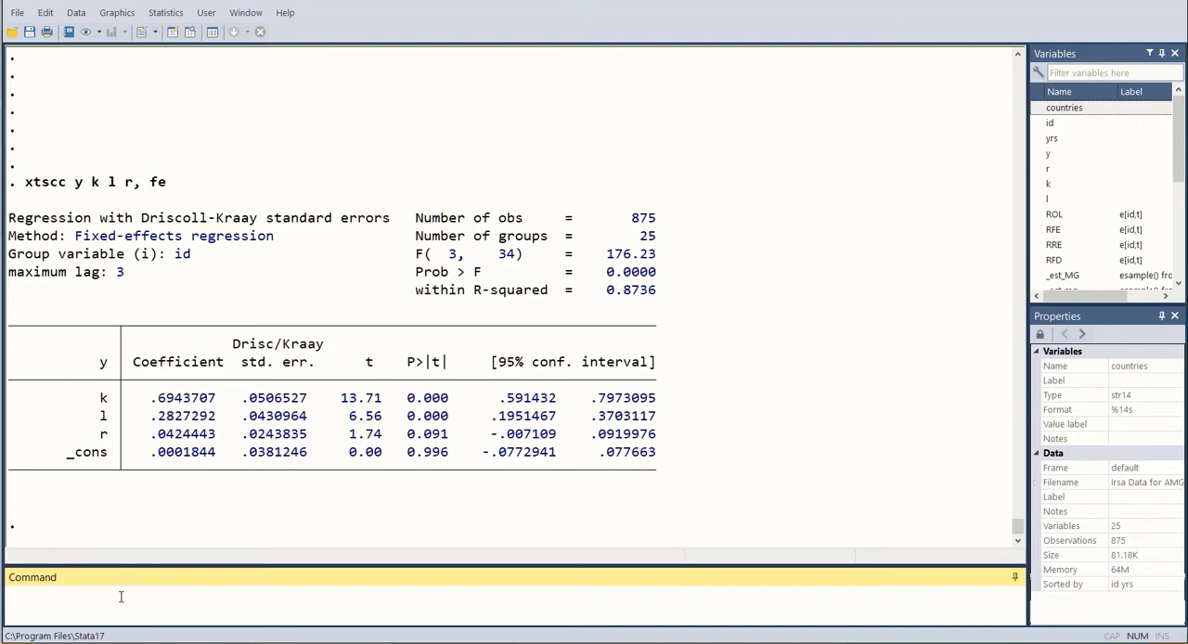
pyautogui.write('xtscc y k l r, fe')
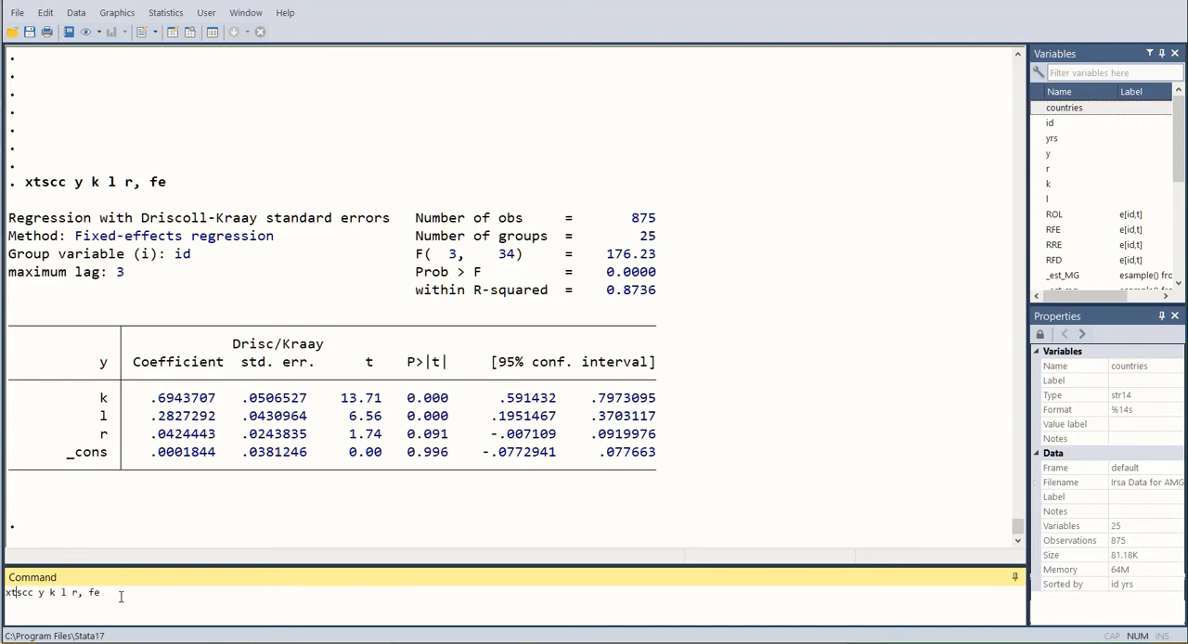
pyautogui.press('Return')
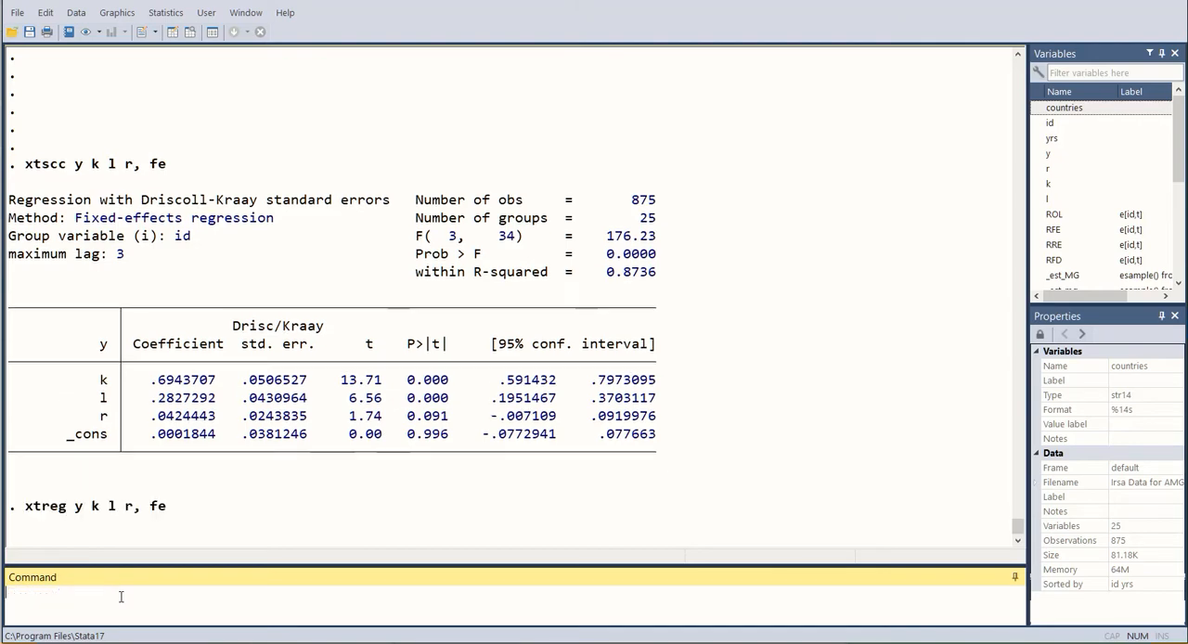
pyautogui.press('Return')
pyautogui.write('estimates store fixed')
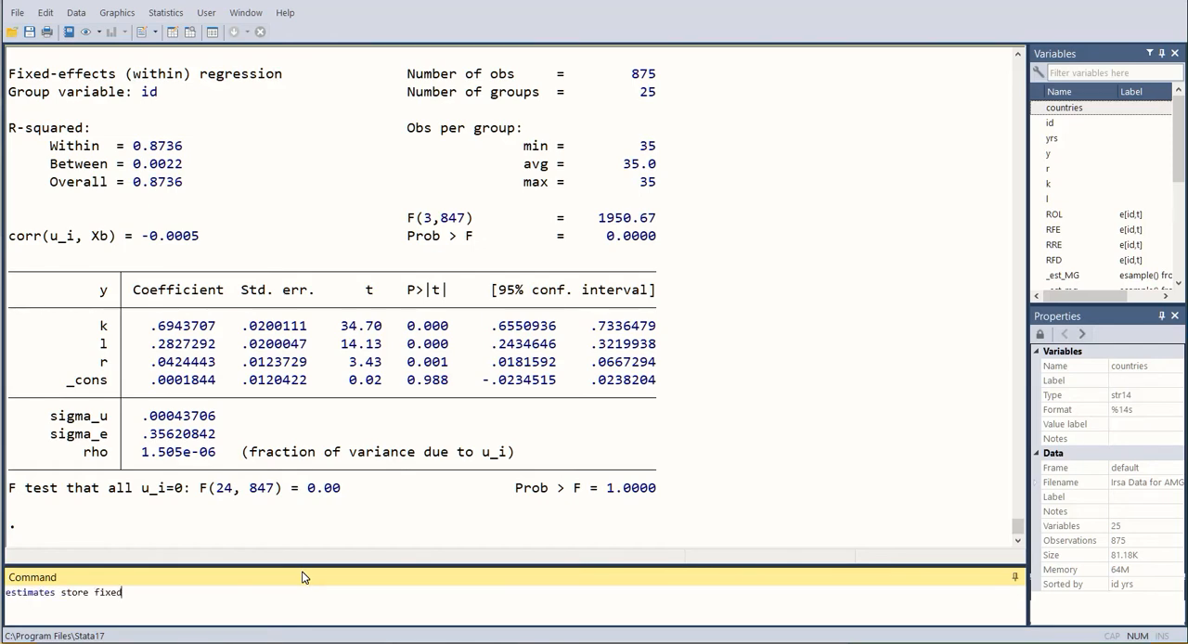
# - Store the estimates as fixed and run the random-effects xtreg y k l r, re
pyautogui.press('Return')
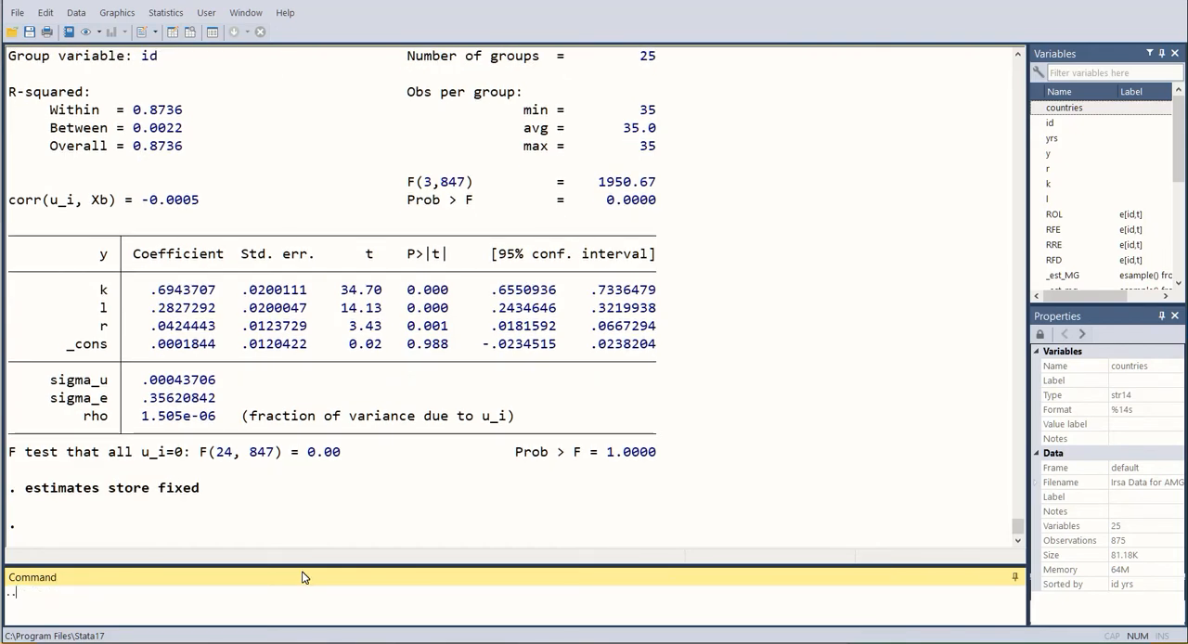
pyautogui.write('xtreg y k l r, fe')
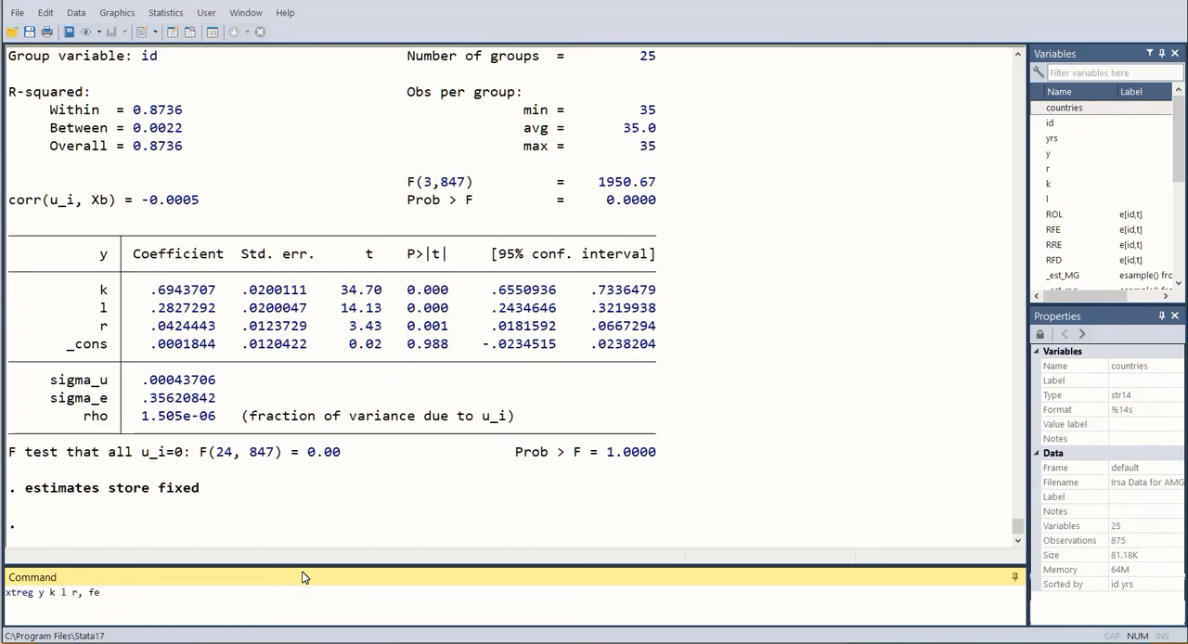
pyautogui.write('re')
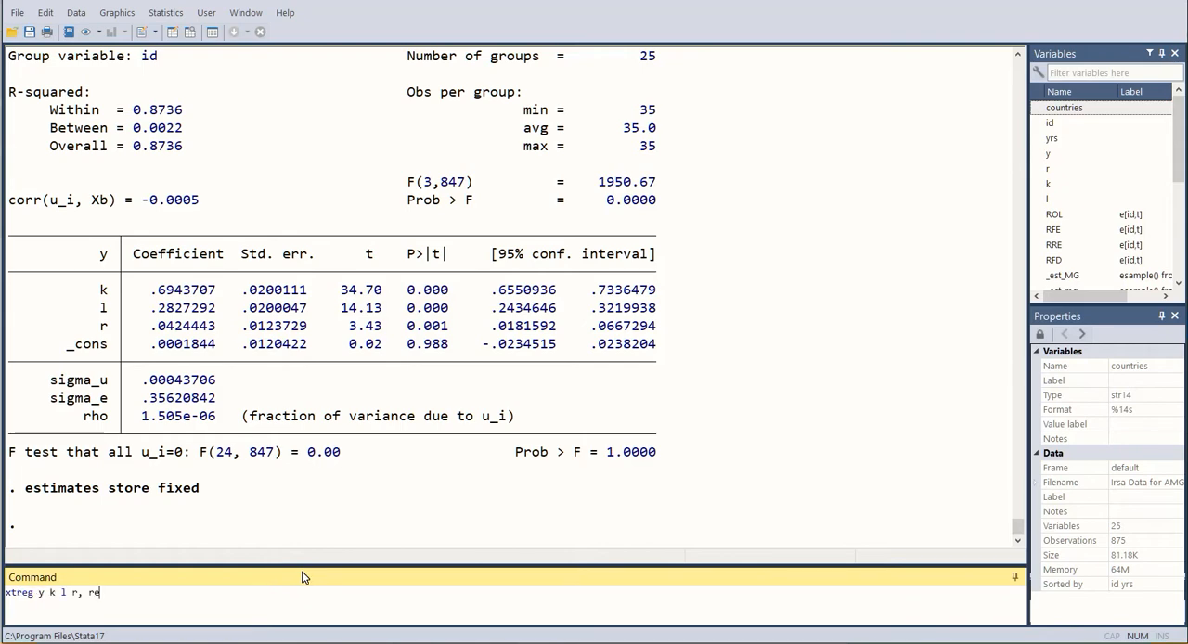
pyautogui.press('Return')
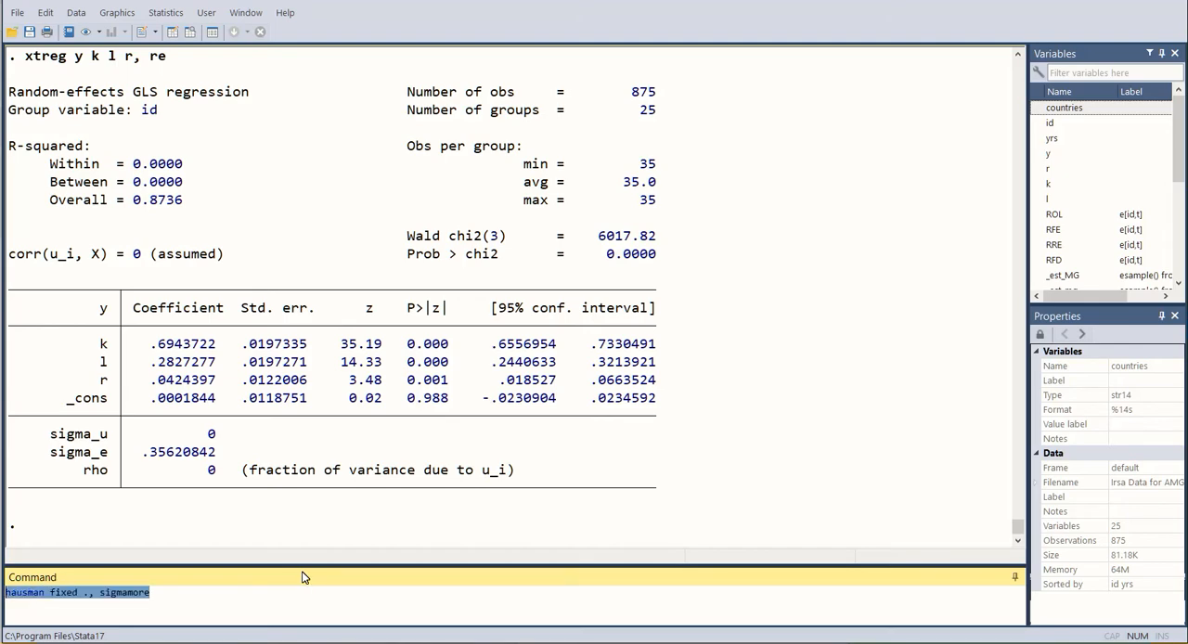
# - Run hausman fixed ., sigmamore (Prob > chi2 = 0.9712) and re-run xtreg y k l r, fe
pyautogui.press('Return')
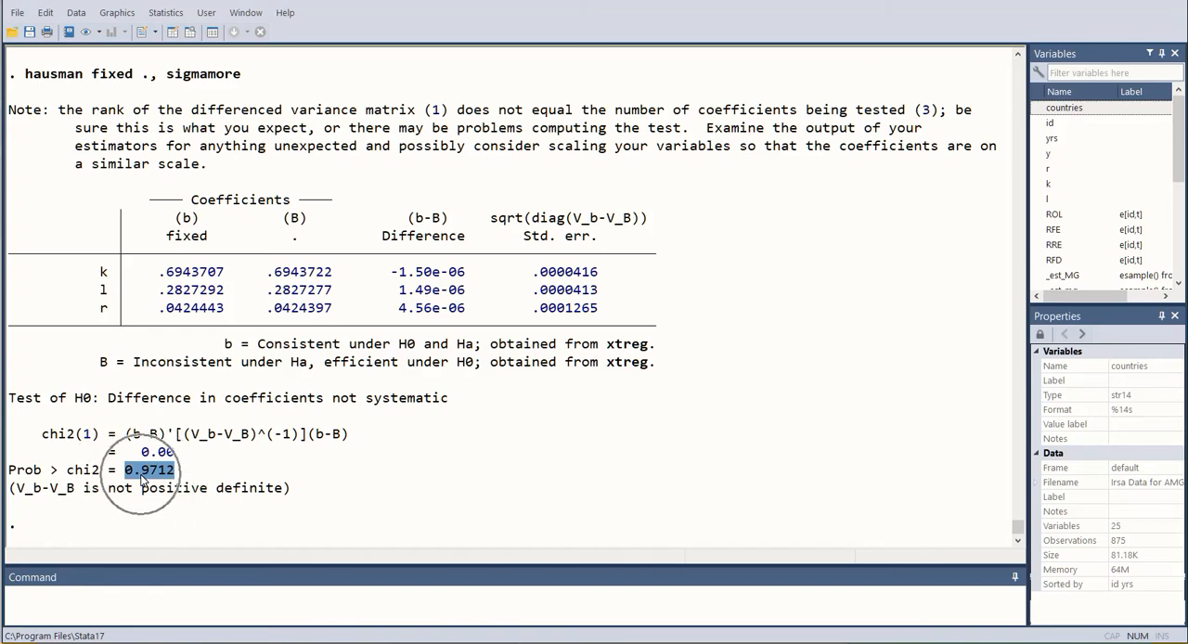
pyautogui.click(299, 594)
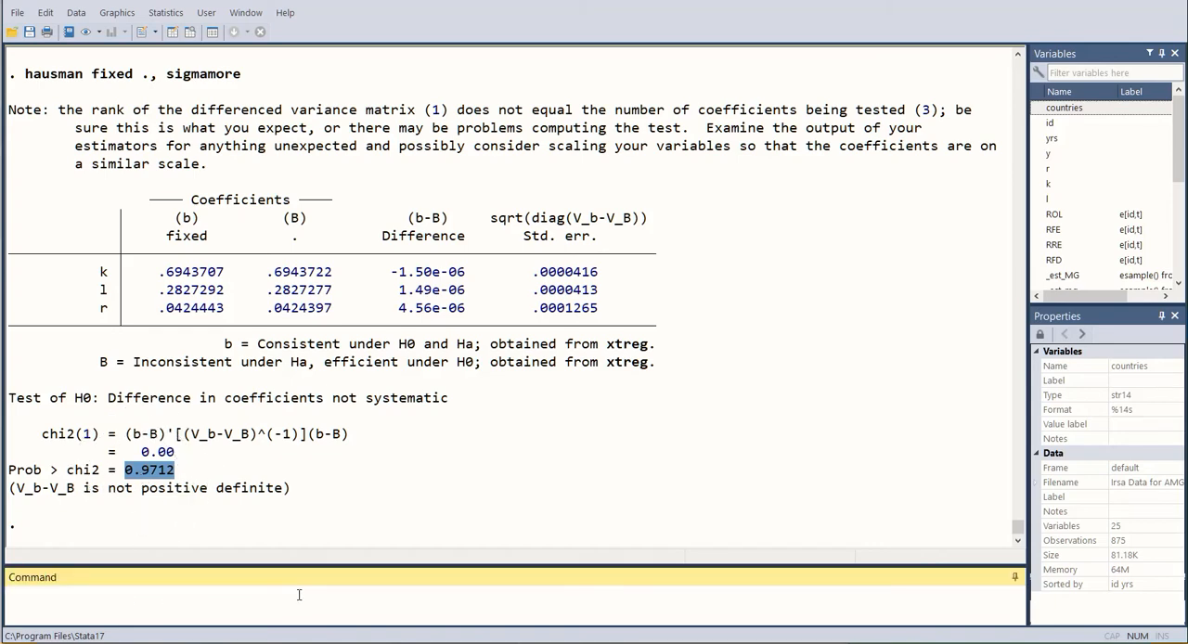
pyautogui.write('xtreg y k l r, fe')
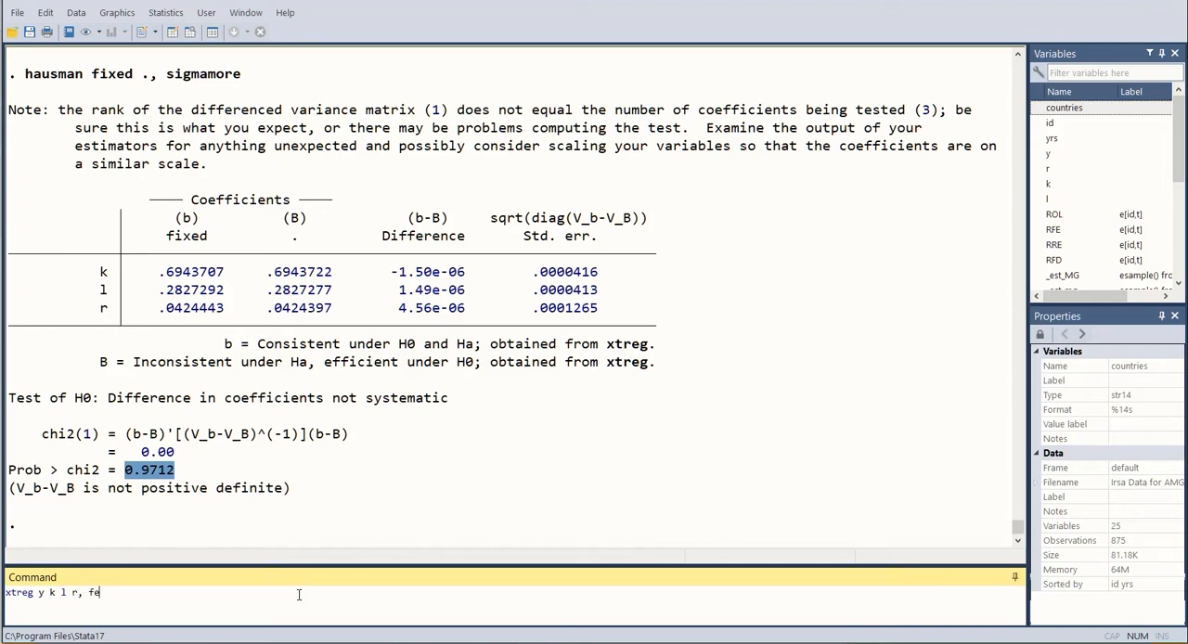
pyautogui.press('Return')
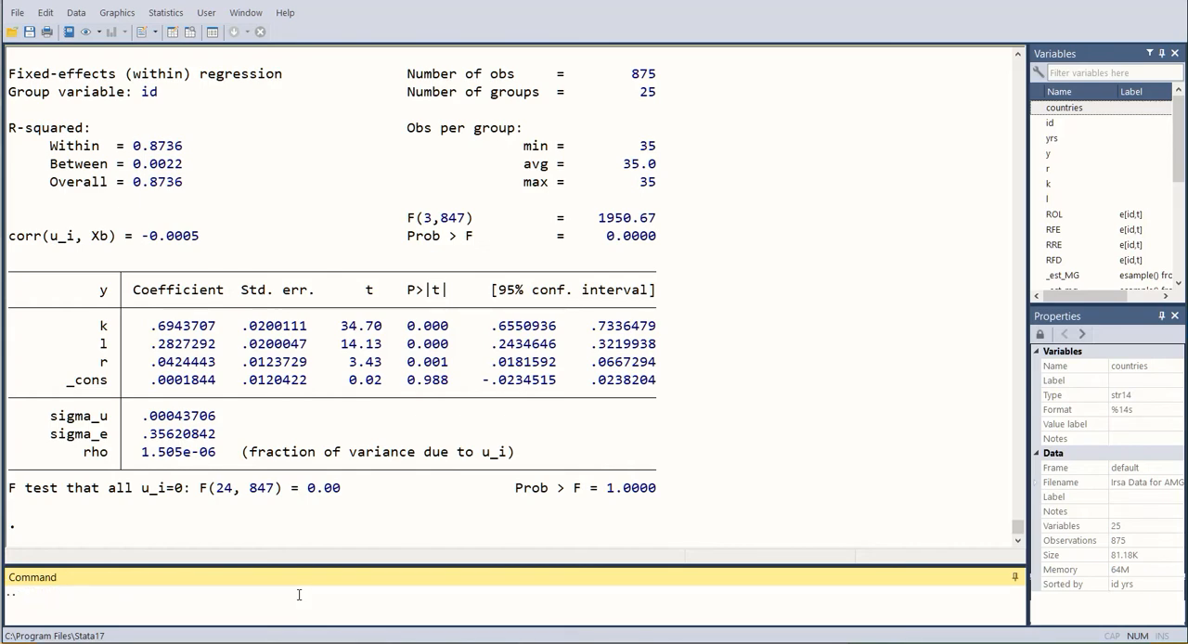
# - Run xttest3 for groupwise heteroskedasticity, giving chi2(25) = 6303.34, Prob 0.0000
pyautogui.write('xttest3')
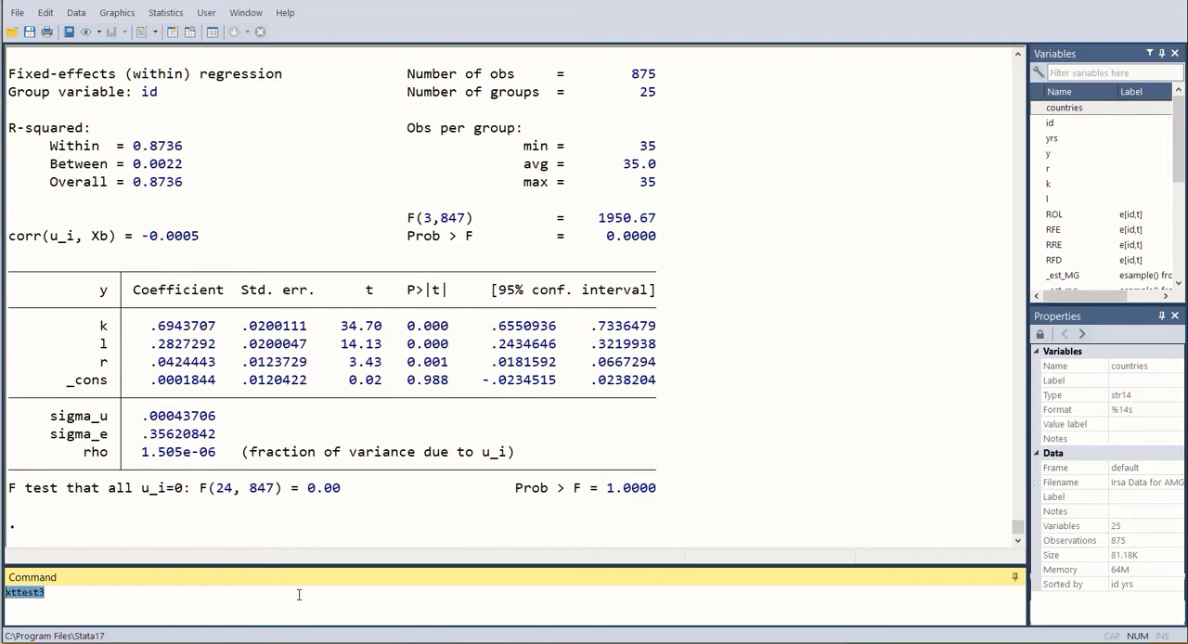
pyautogui.press('Return')
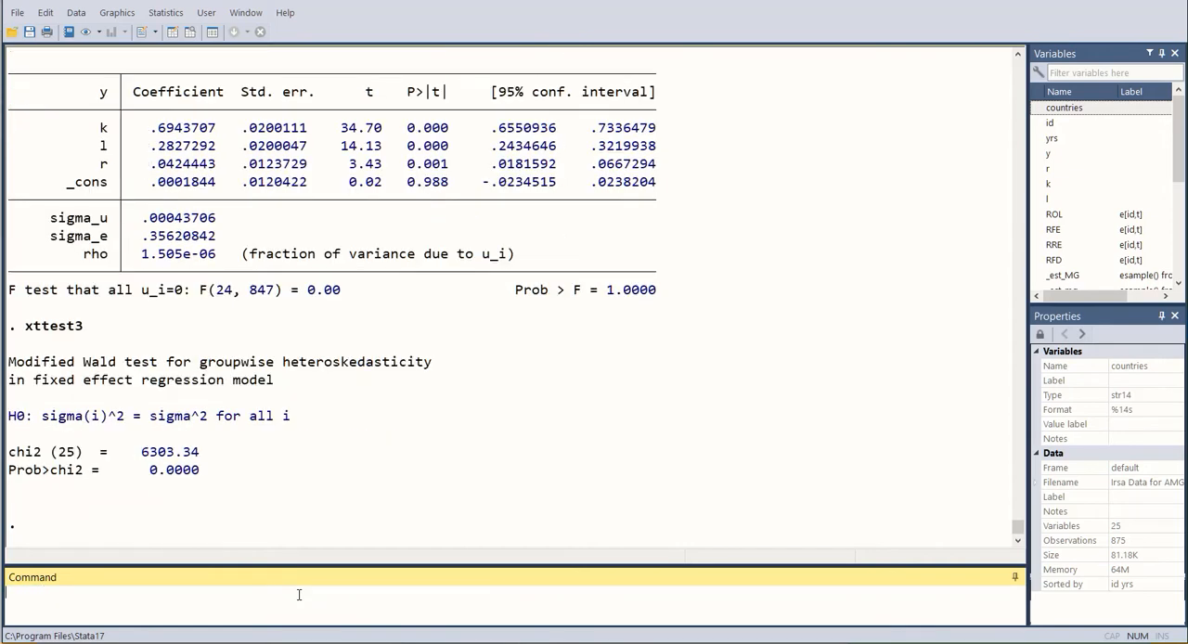
pyautogui.moveTo(167, 486)
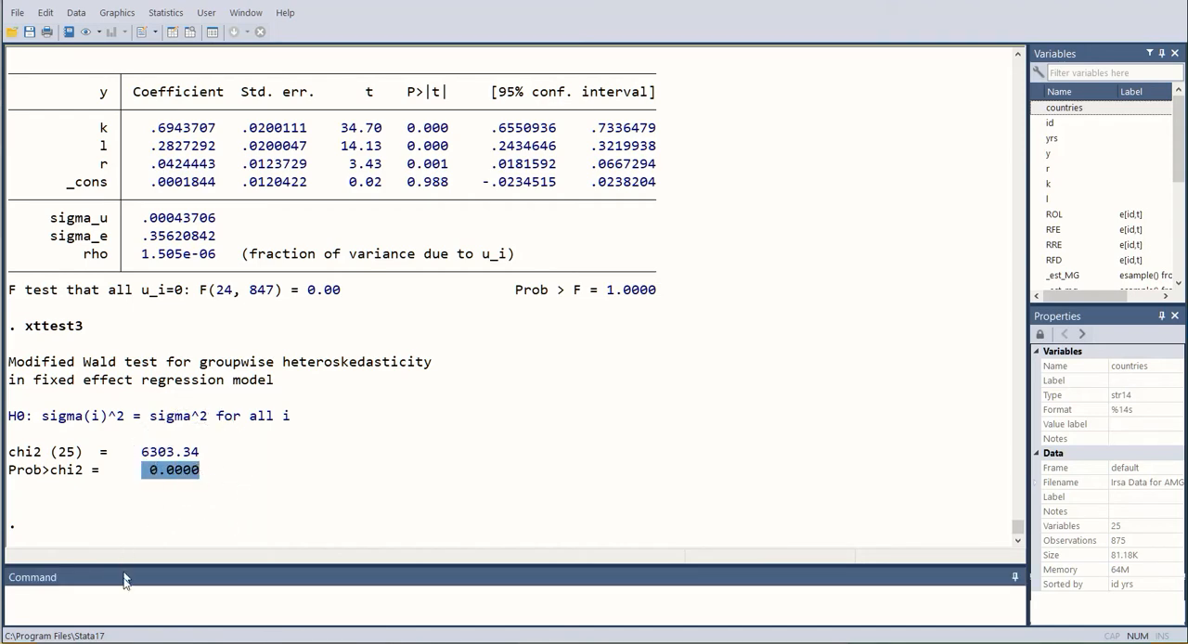
pyautogui.write('xttest3')
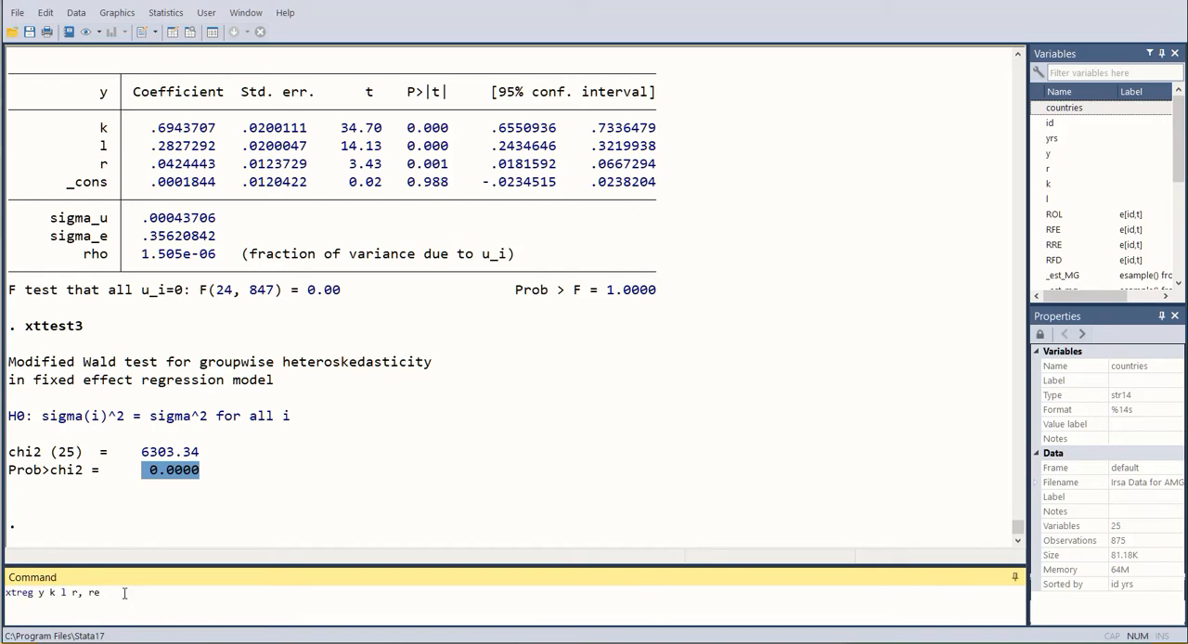
# - Run the Wooldridge xtserial test of y on k, l, r: F(1,24) = 35.270, Prob 0.0000
pyautogui.write('xtgls y k l r, panels(heterosk) corr(psar1) nolog force')
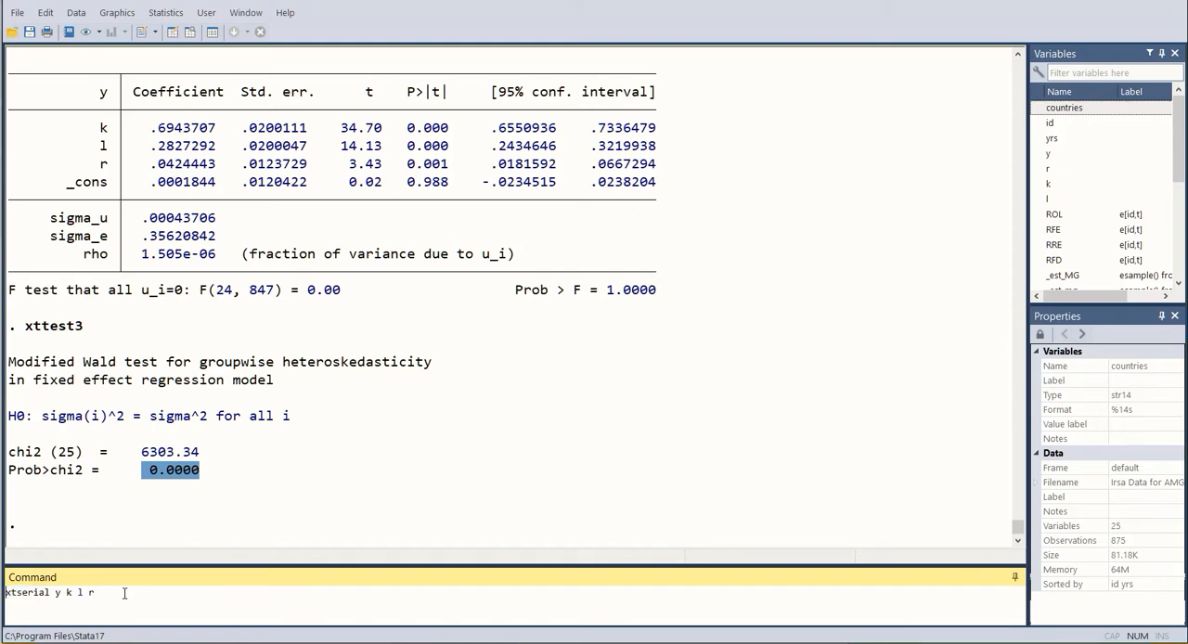
pyautogui.tripleClick(52, 592)
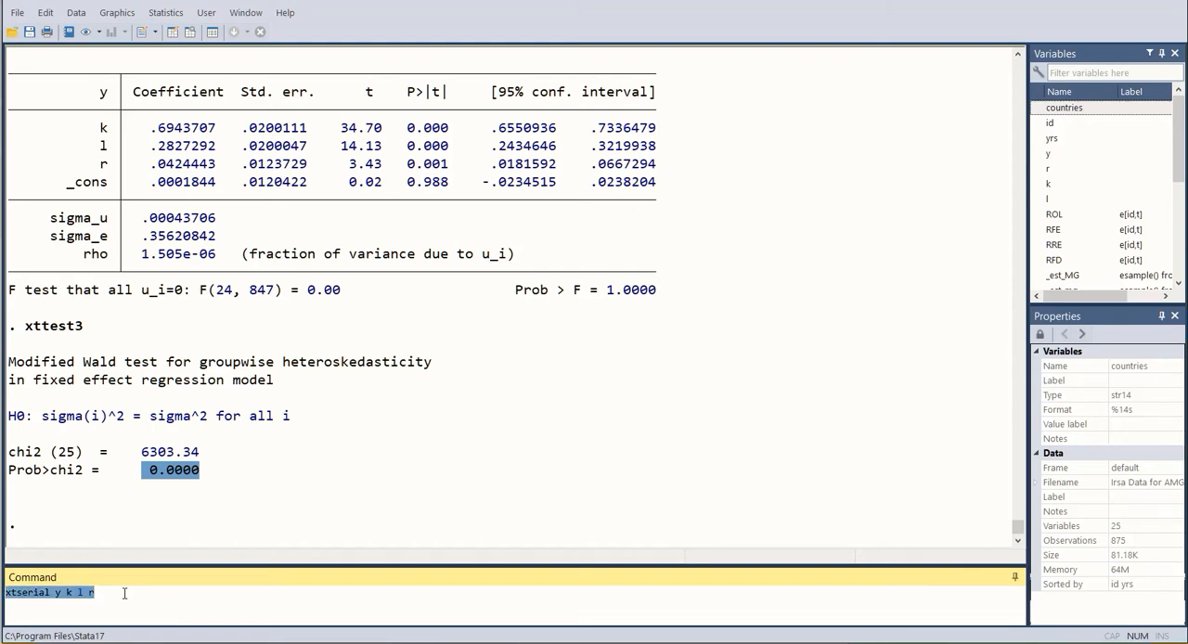
pyautogui.press('Return')
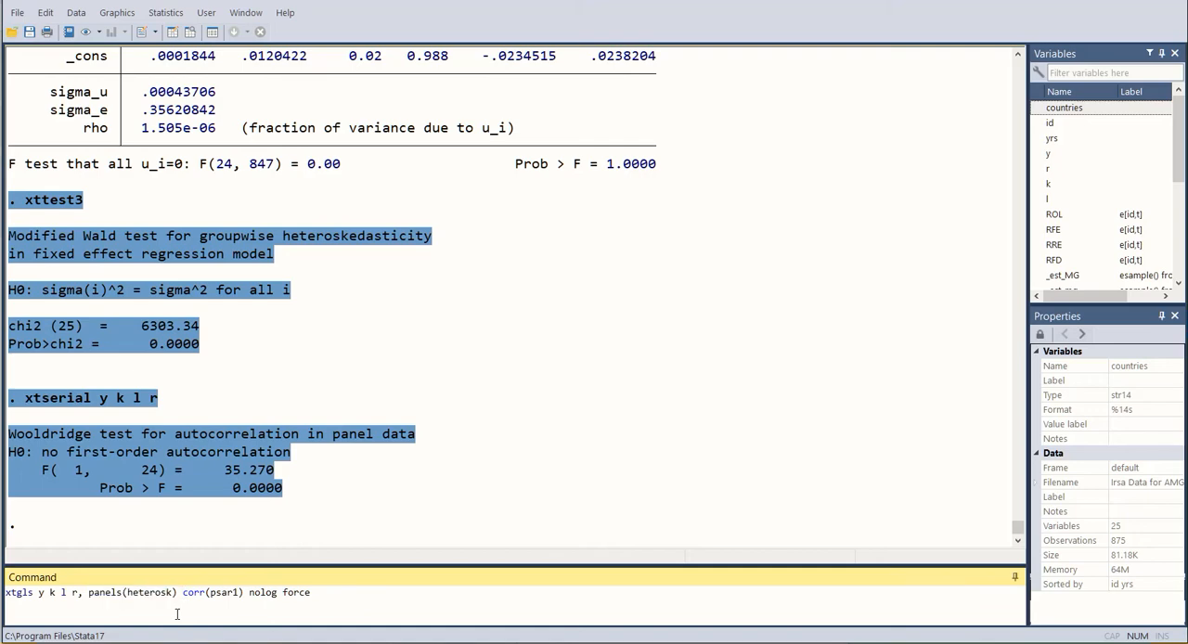
# - Point out an option in the typed xtgls y k l r, panels(heterosk) corr(psar1) command
pyautogui.doubleClick(193, 593)
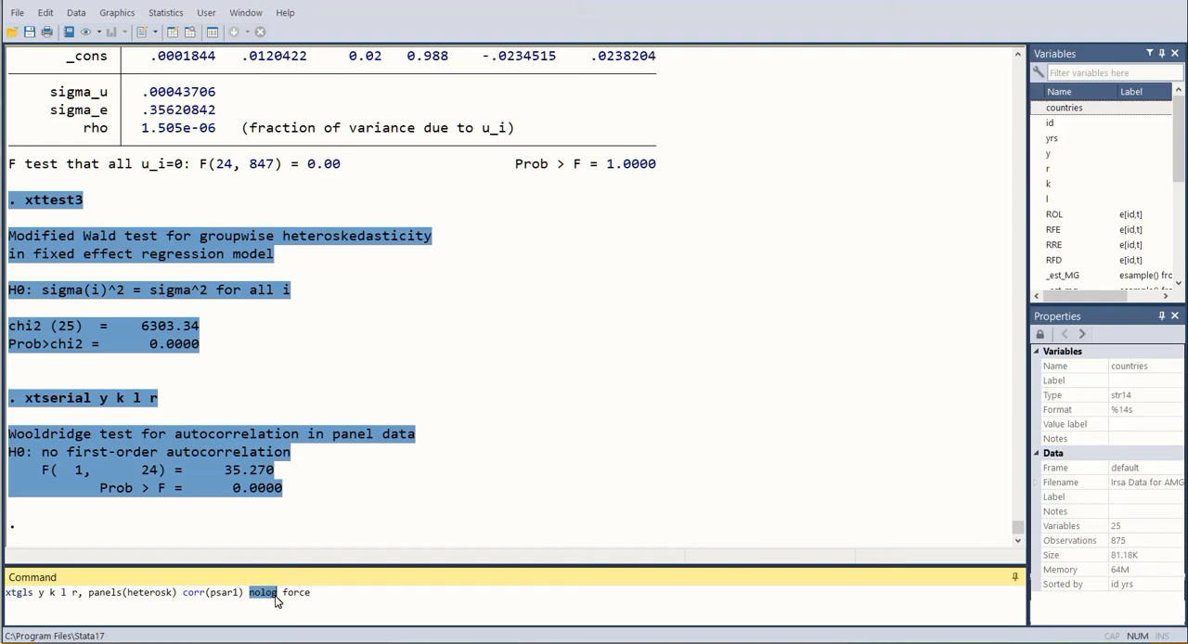
pyautogui.moveTo(264, 524)
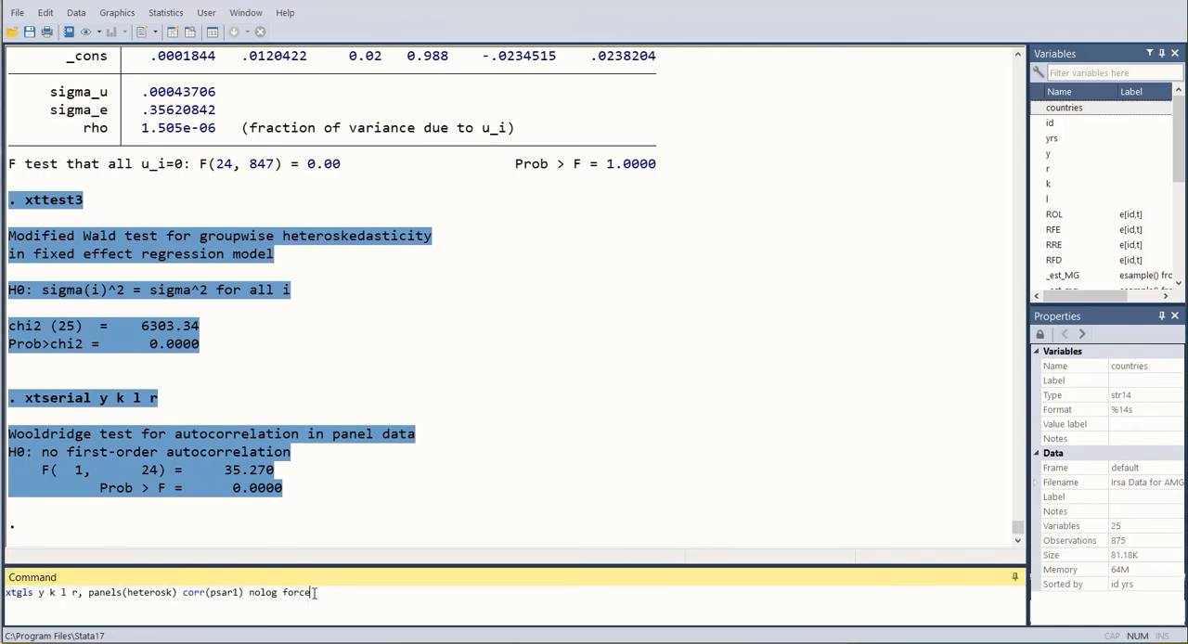
# - Run the xtgls FGLS regression and highlight its heteroskedastic panels, psar1 and model summary
pyautogui.press('Return')
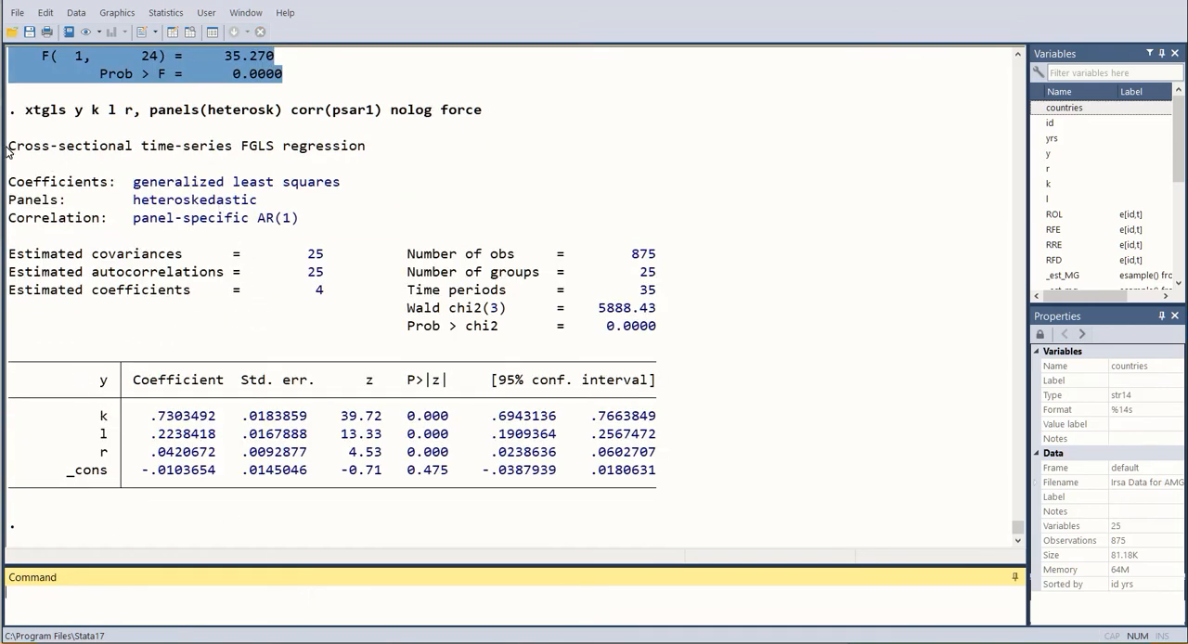
pyautogui.moveTo(238, 156)
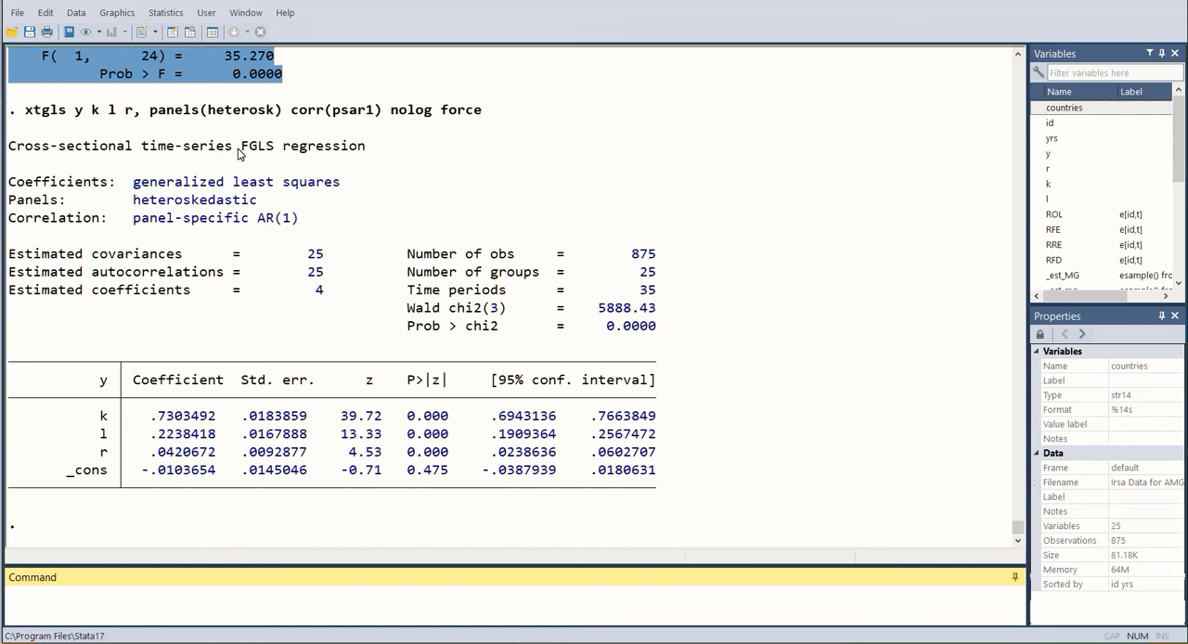
pyautogui.doubleClick(301, 145)
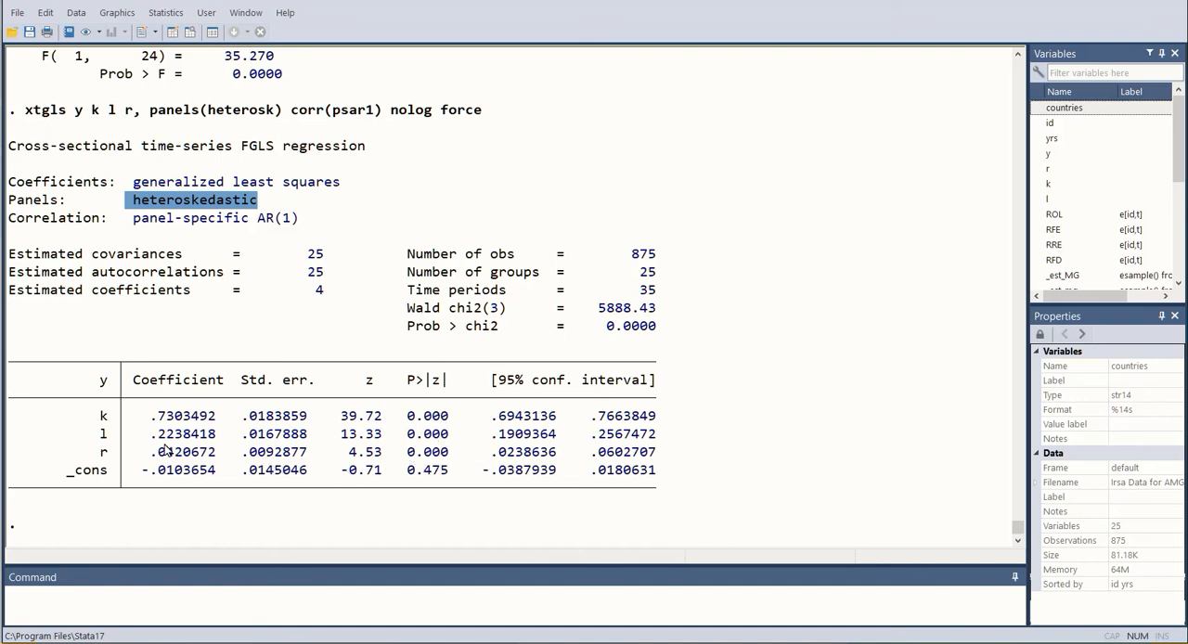
pyautogui.moveTo(130, 320)
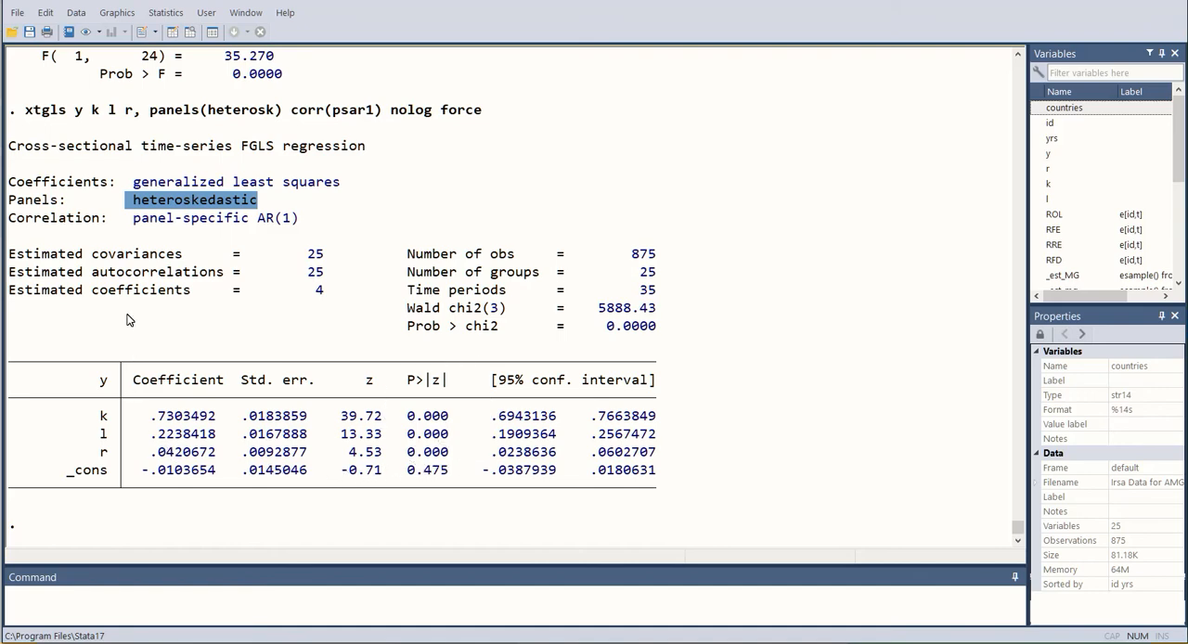
pyautogui.moveTo(206, 115)
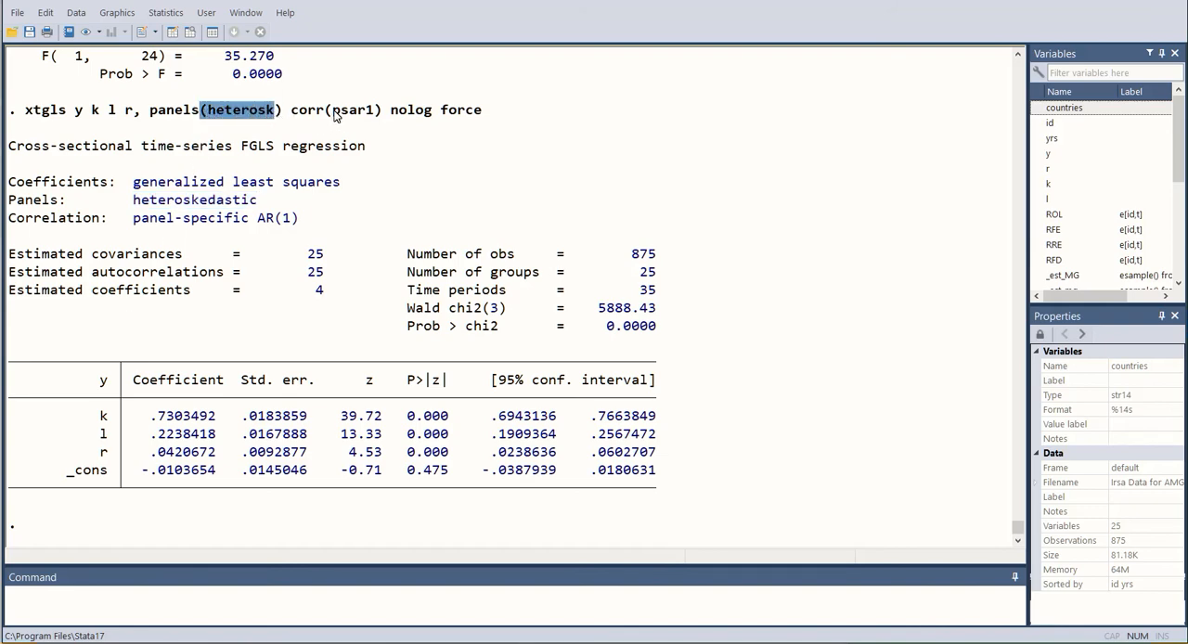
pyautogui.doubleClick(353, 110)
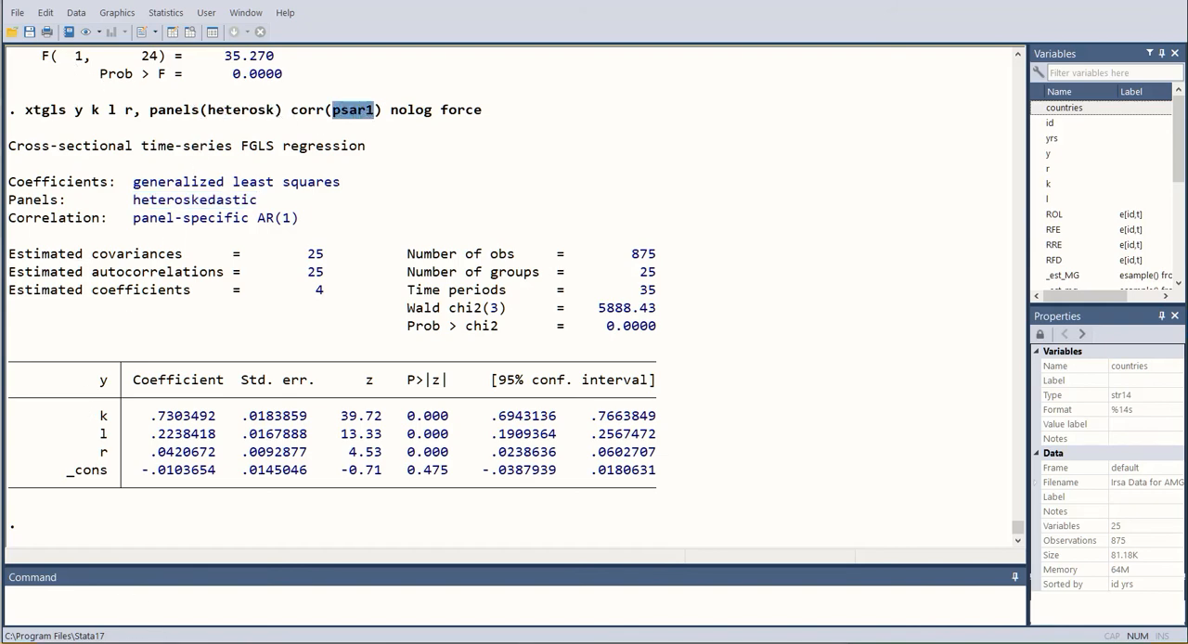
pyautogui.moveTo(252, 297)
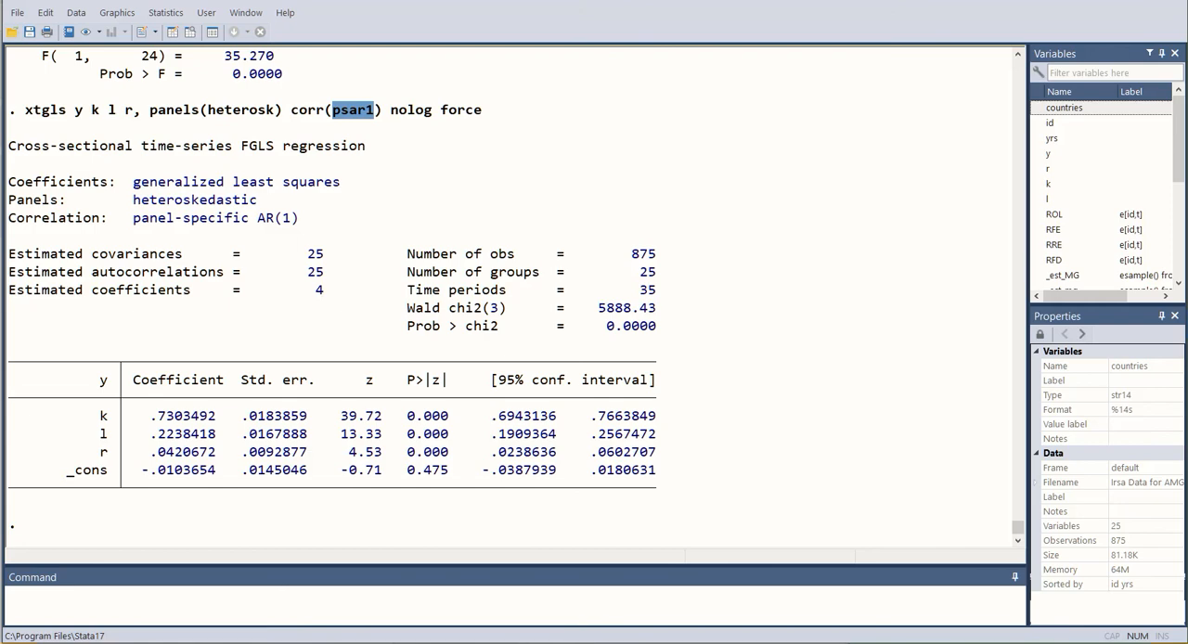
pyautogui.moveTo(22, 110); pyautogui.dragTo(423, 312)
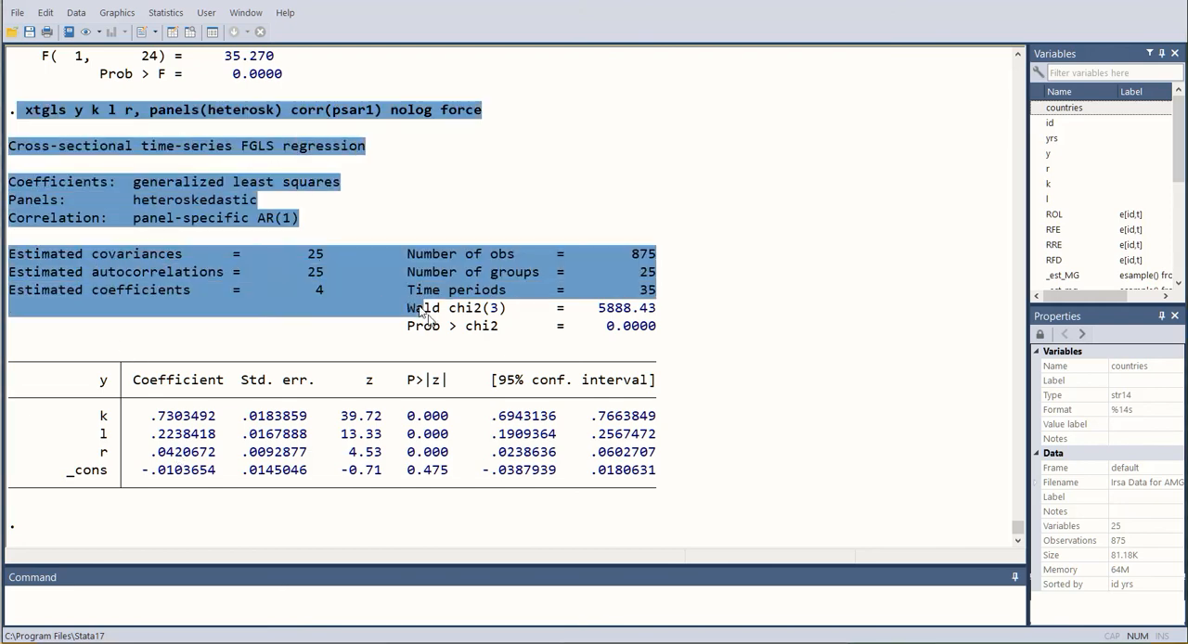